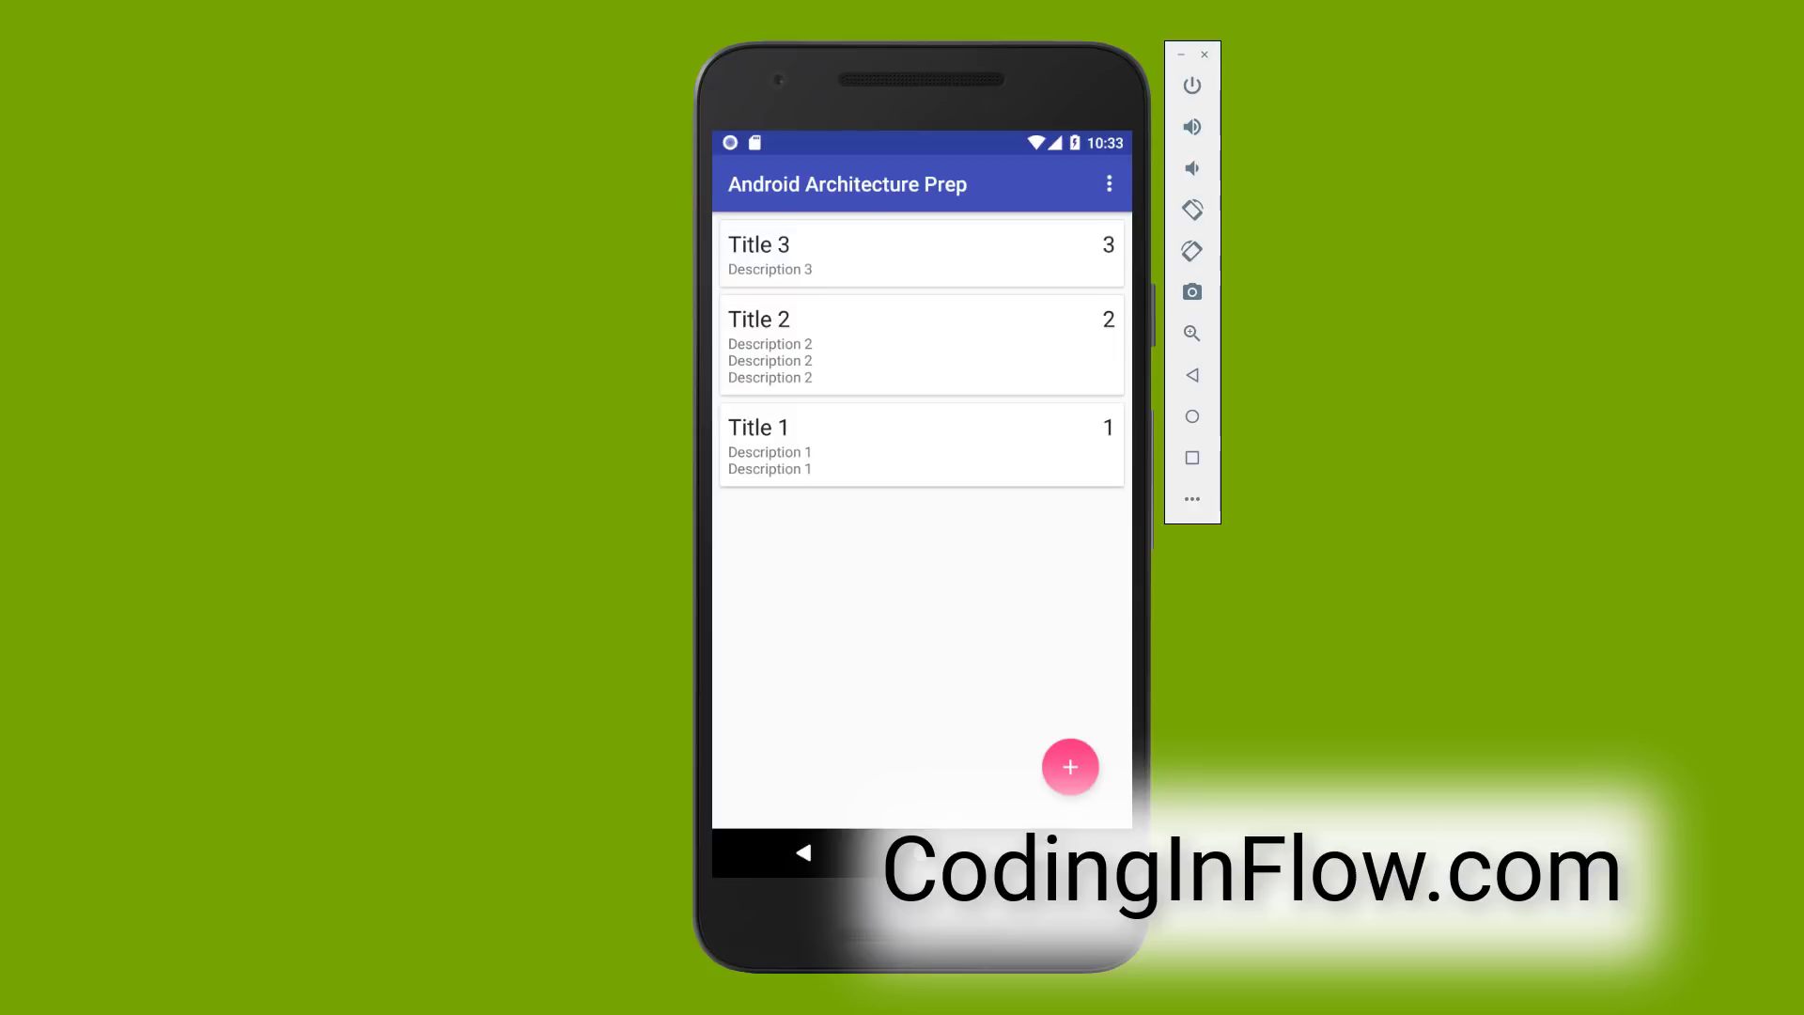
{"action": "mouse_move", "coordinate": [308, 489]}
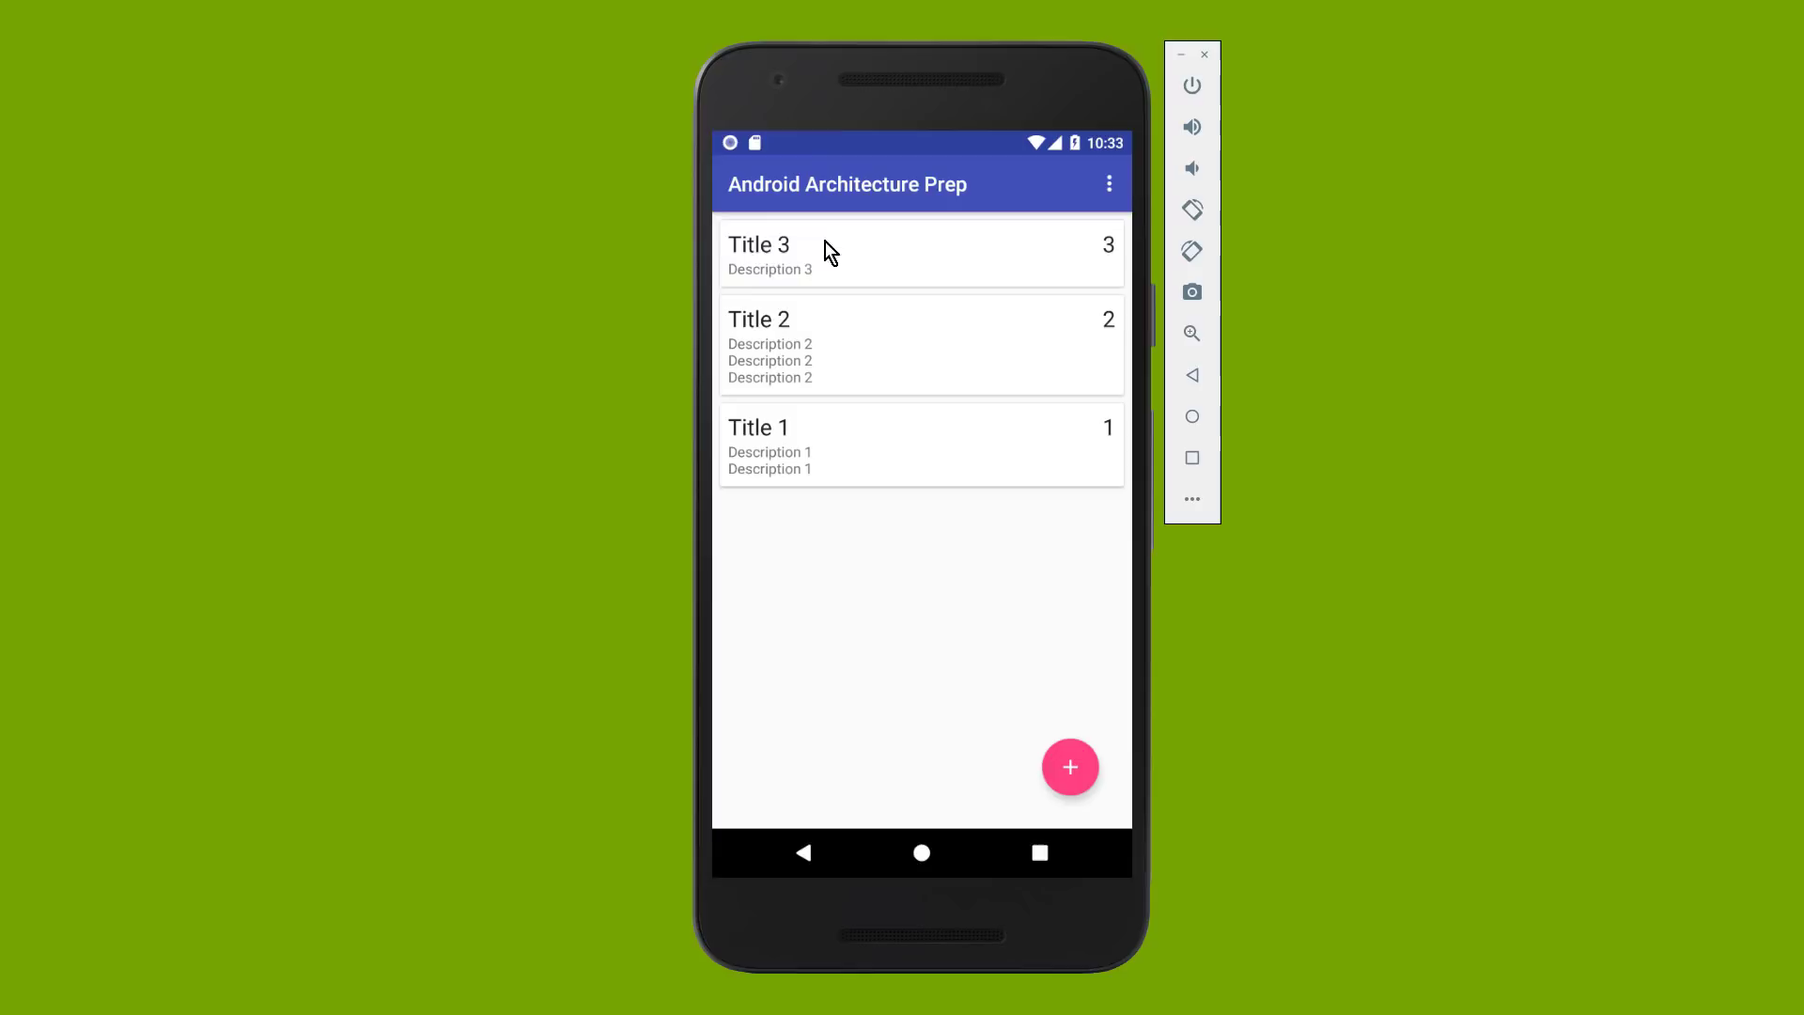
{"action": "mouse_move", "coordinate": [1103, 265]}
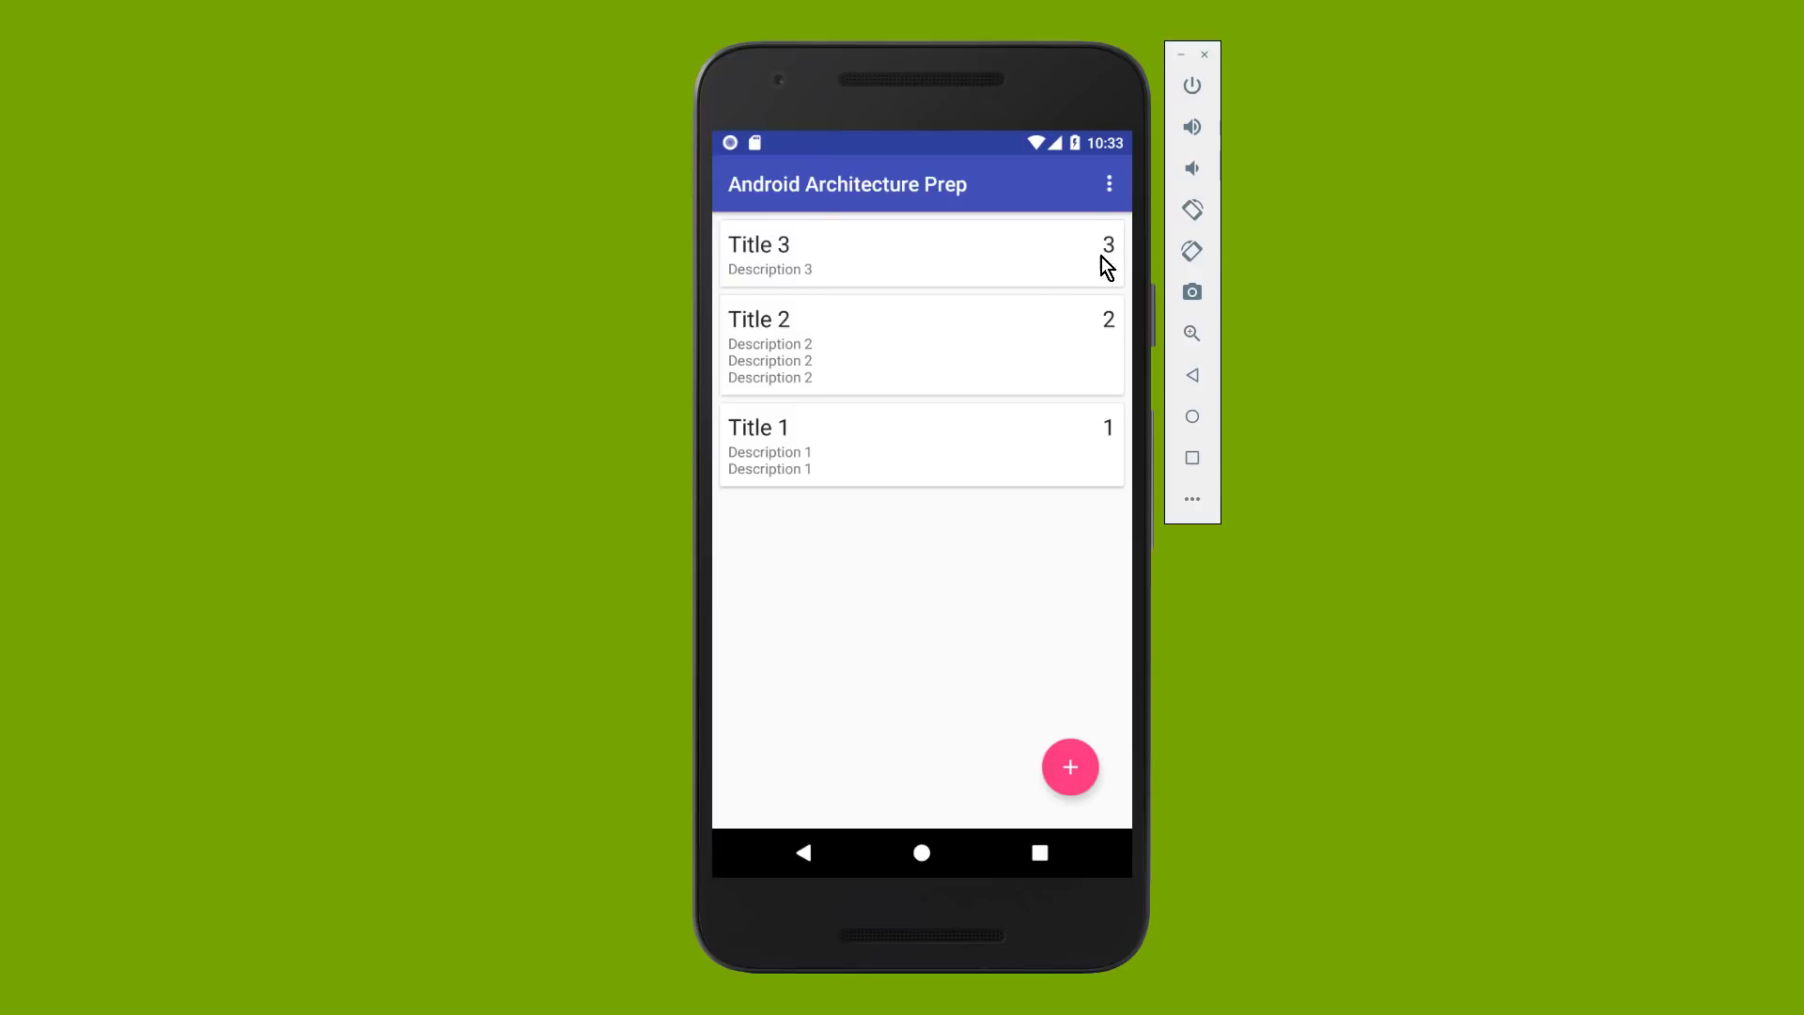
{"action": "mouse_move", "coordinate": [1114, 308]}
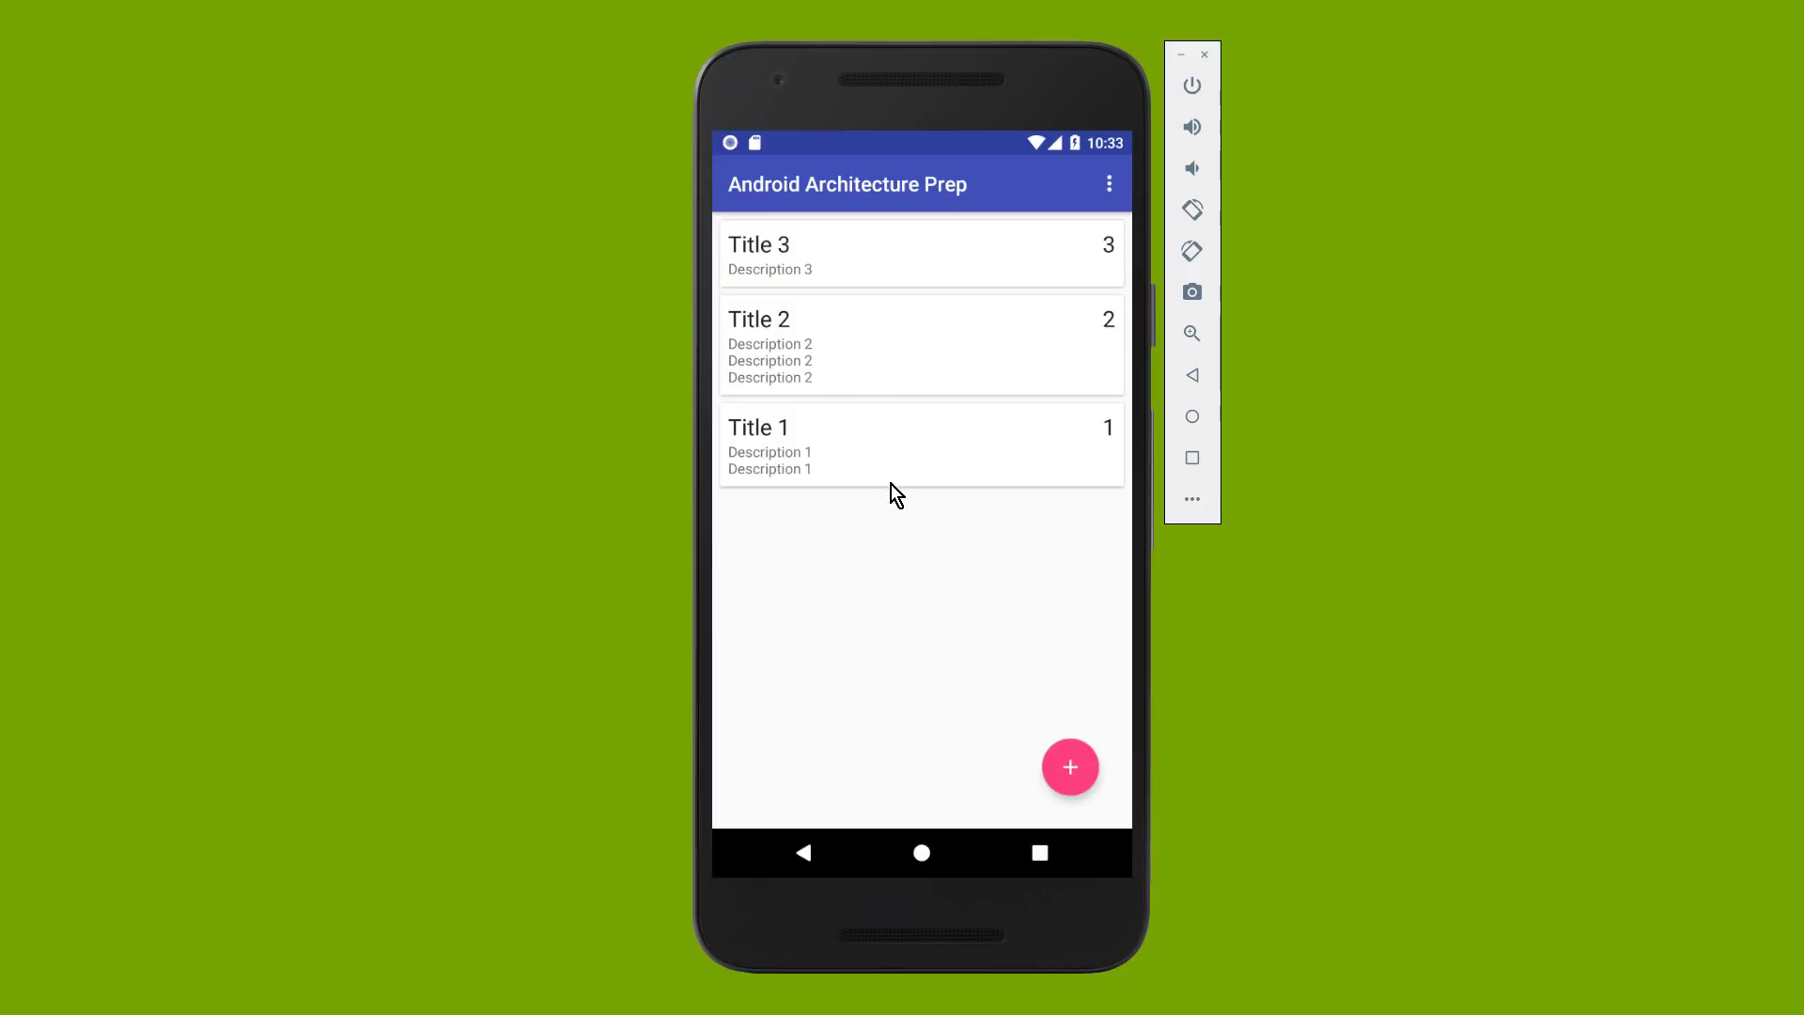
{"action": "mouse_move", "coordinate": [1045, 721]}
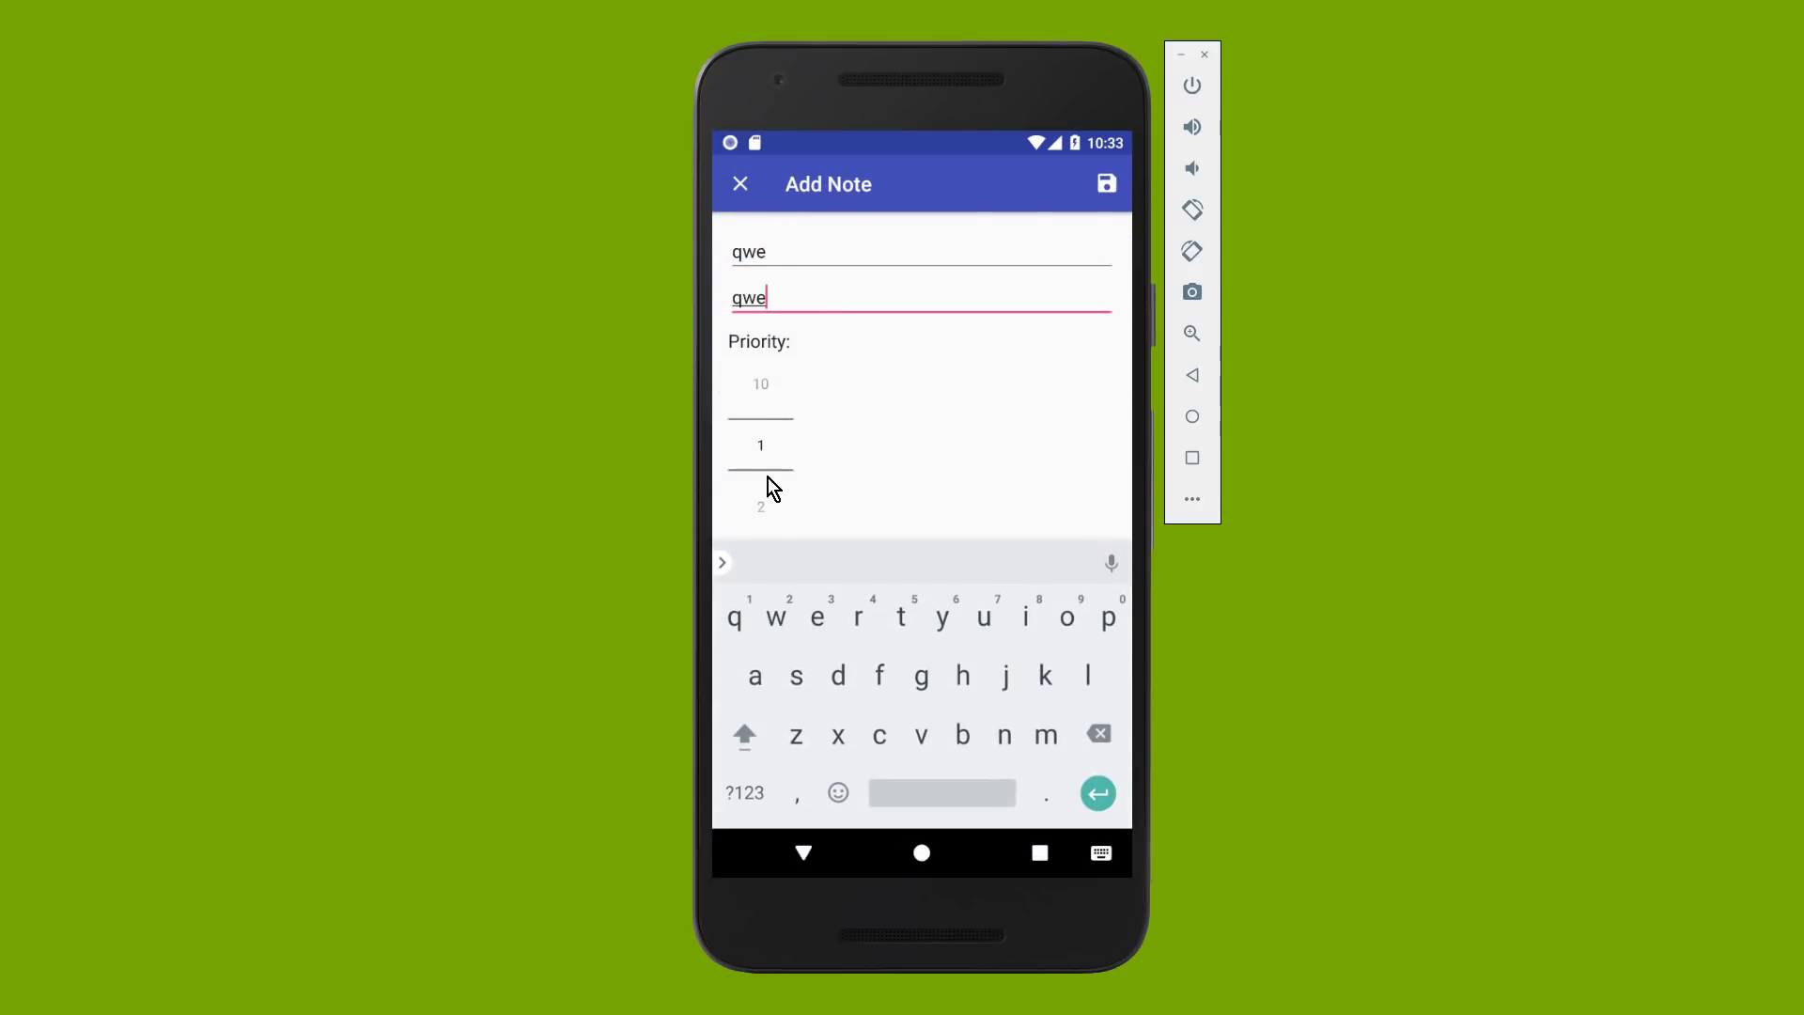
- Save the new note qwe, then save its edit to qwe123
{"action": "left_click", "coordinate": [1103, 184]}
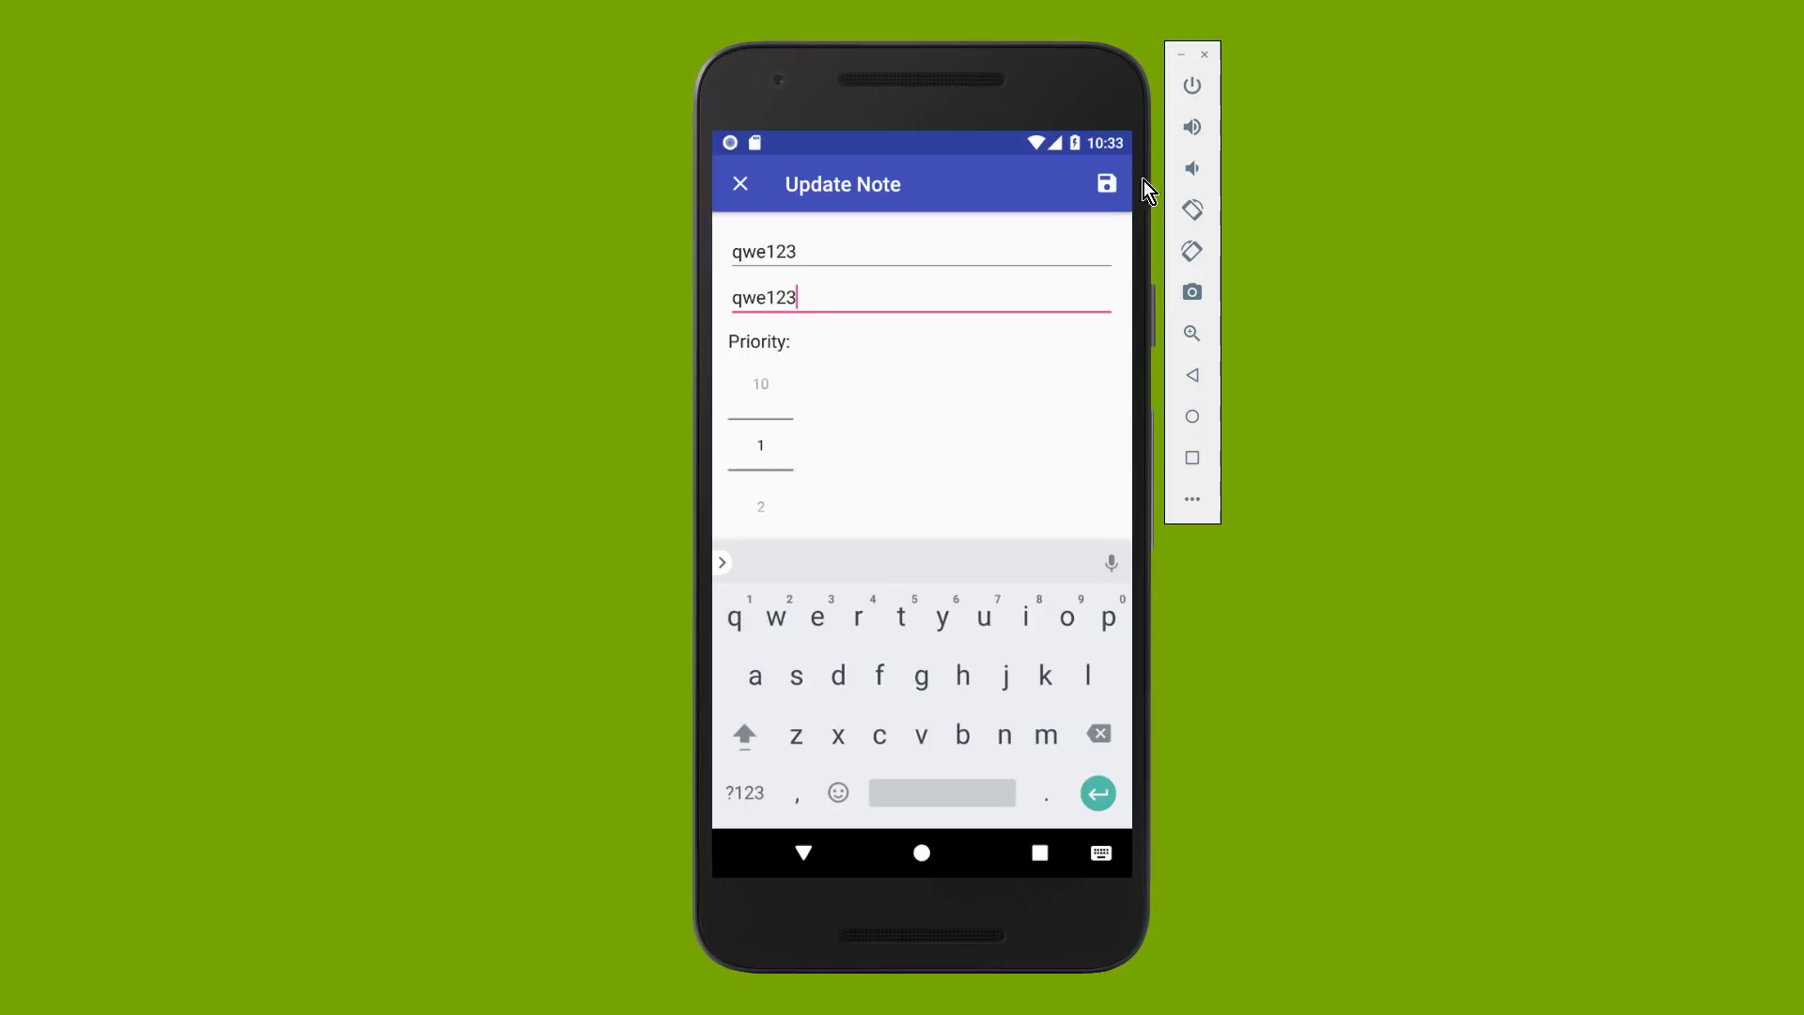
{"action": "left_click", "coordinate": [1105, 185]}
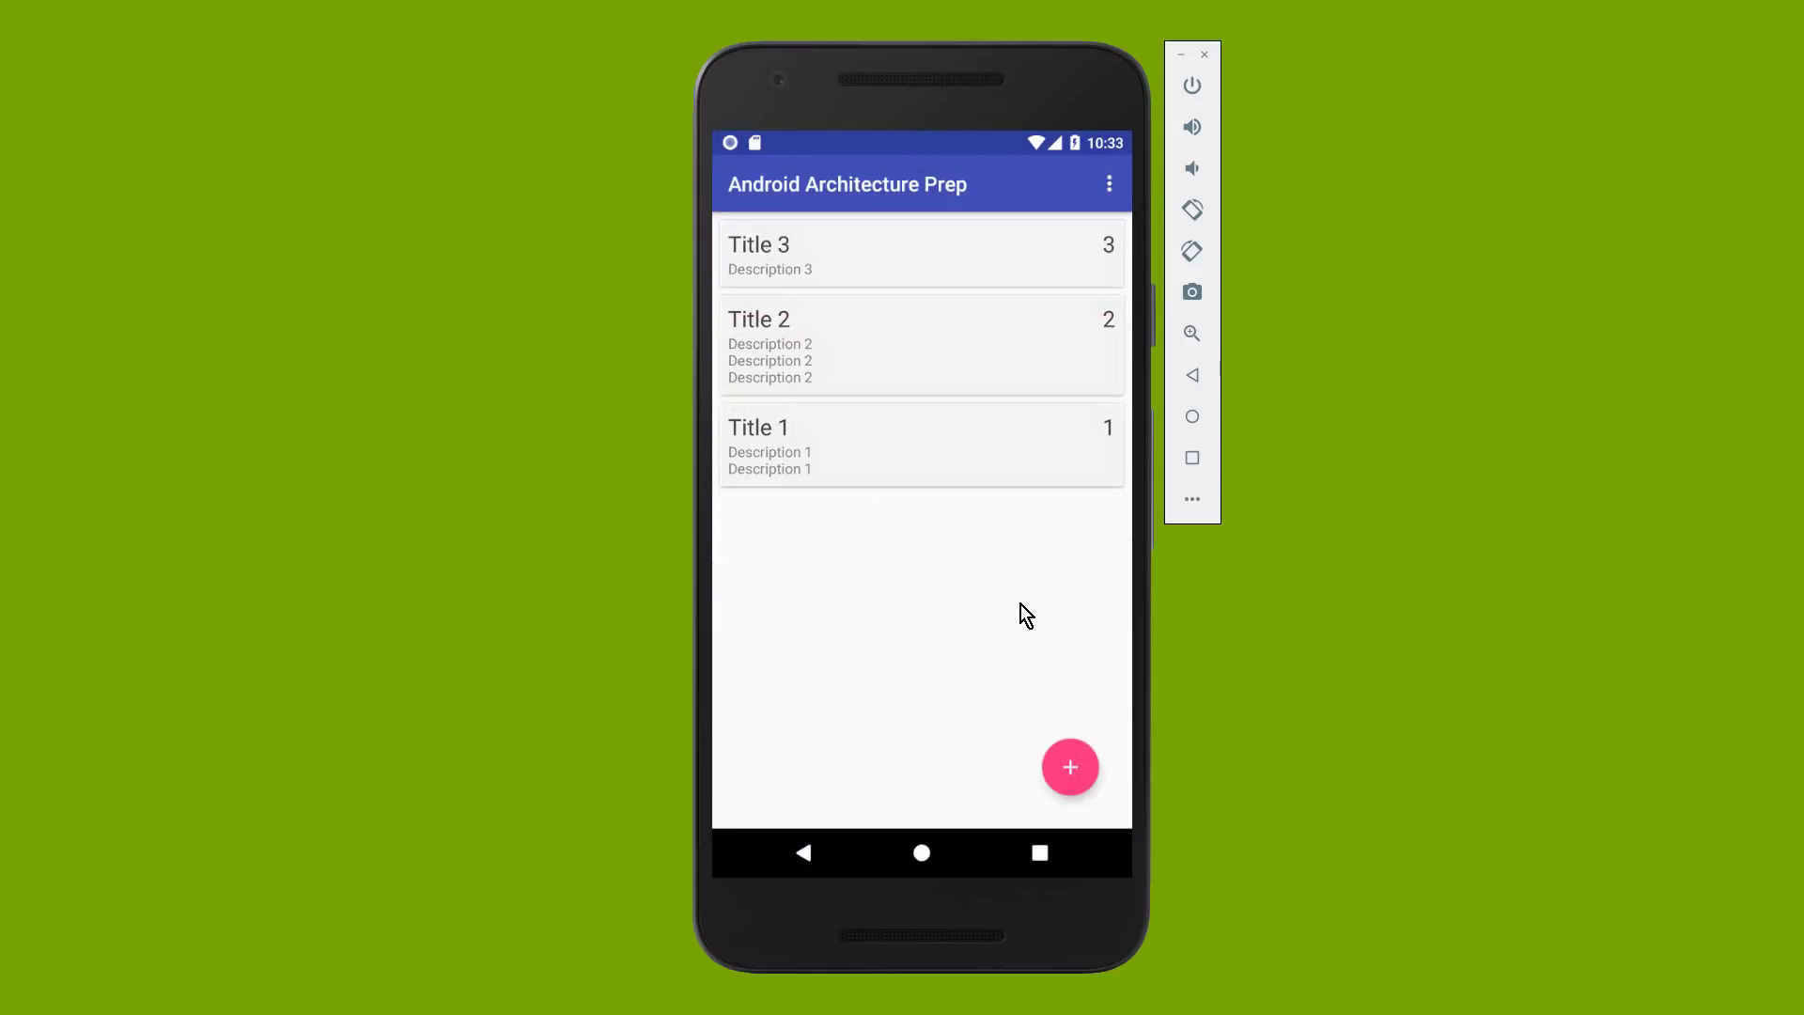
- Choose Delete All Notes from the toolbar overflow menu
{"action": "left_click", "coordinate": [1106, 184]}
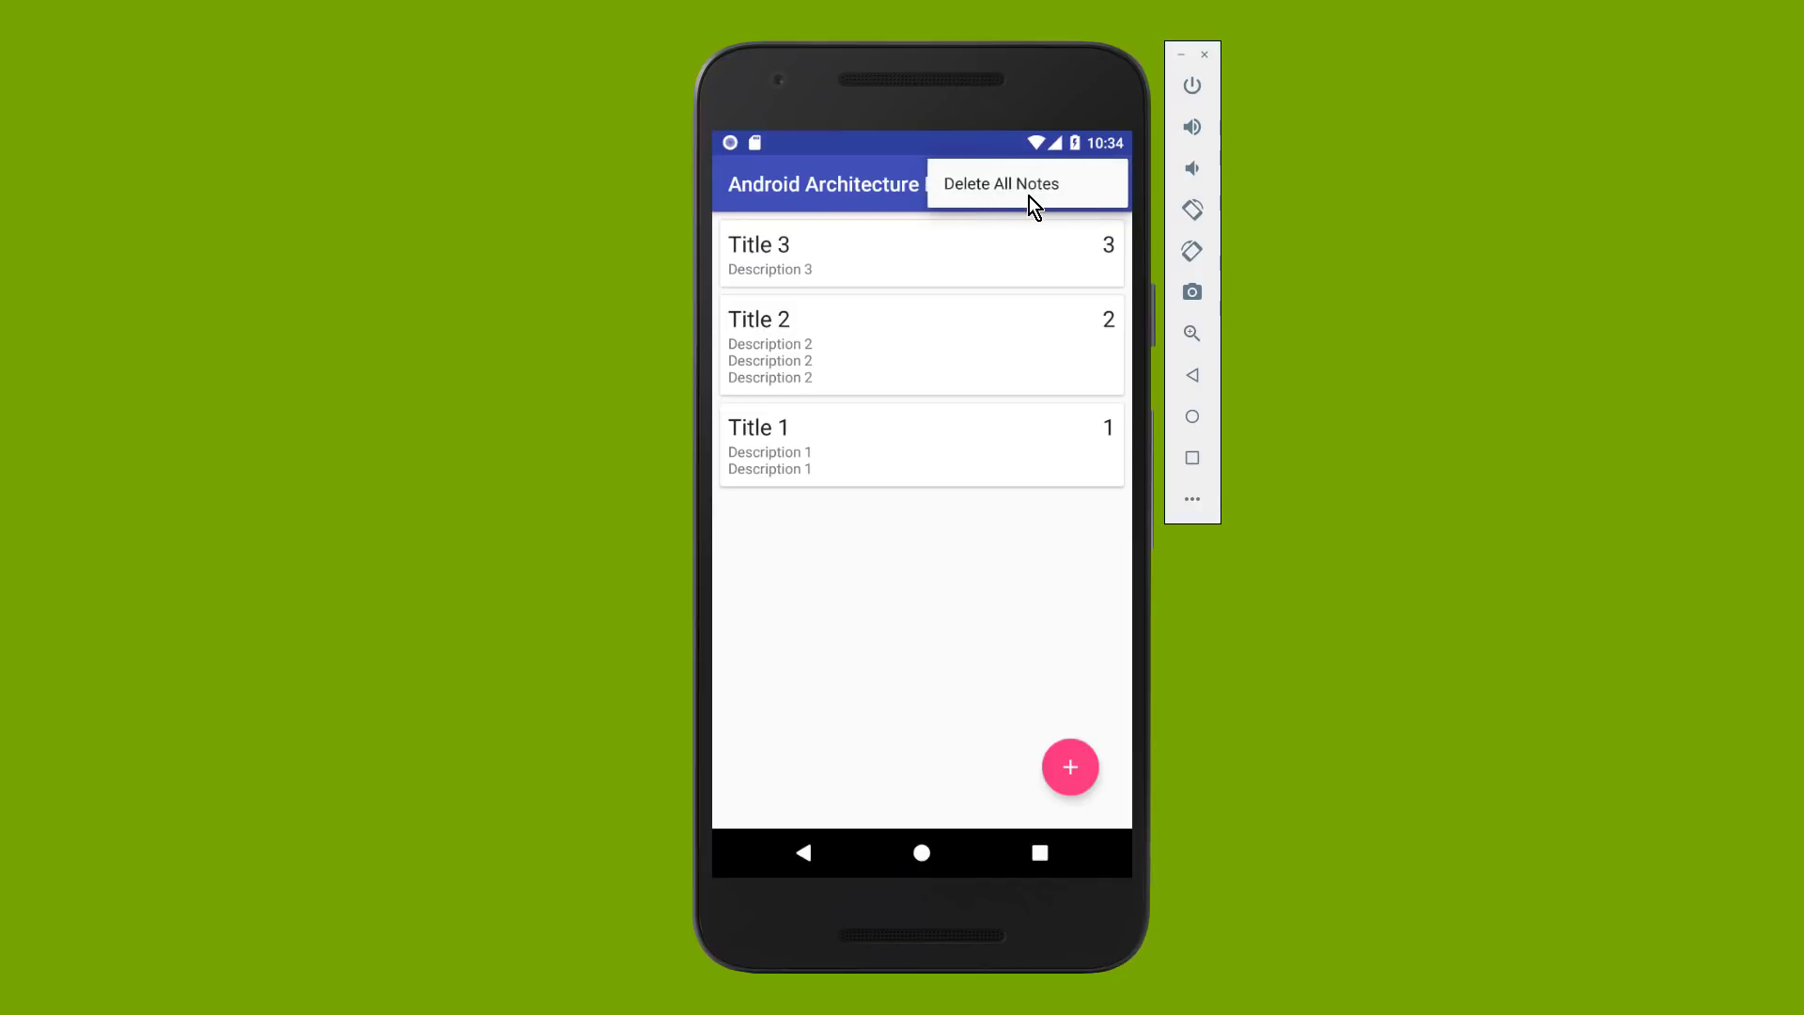
{"action": "mouse_move", "coordinate": [1011, 192]}
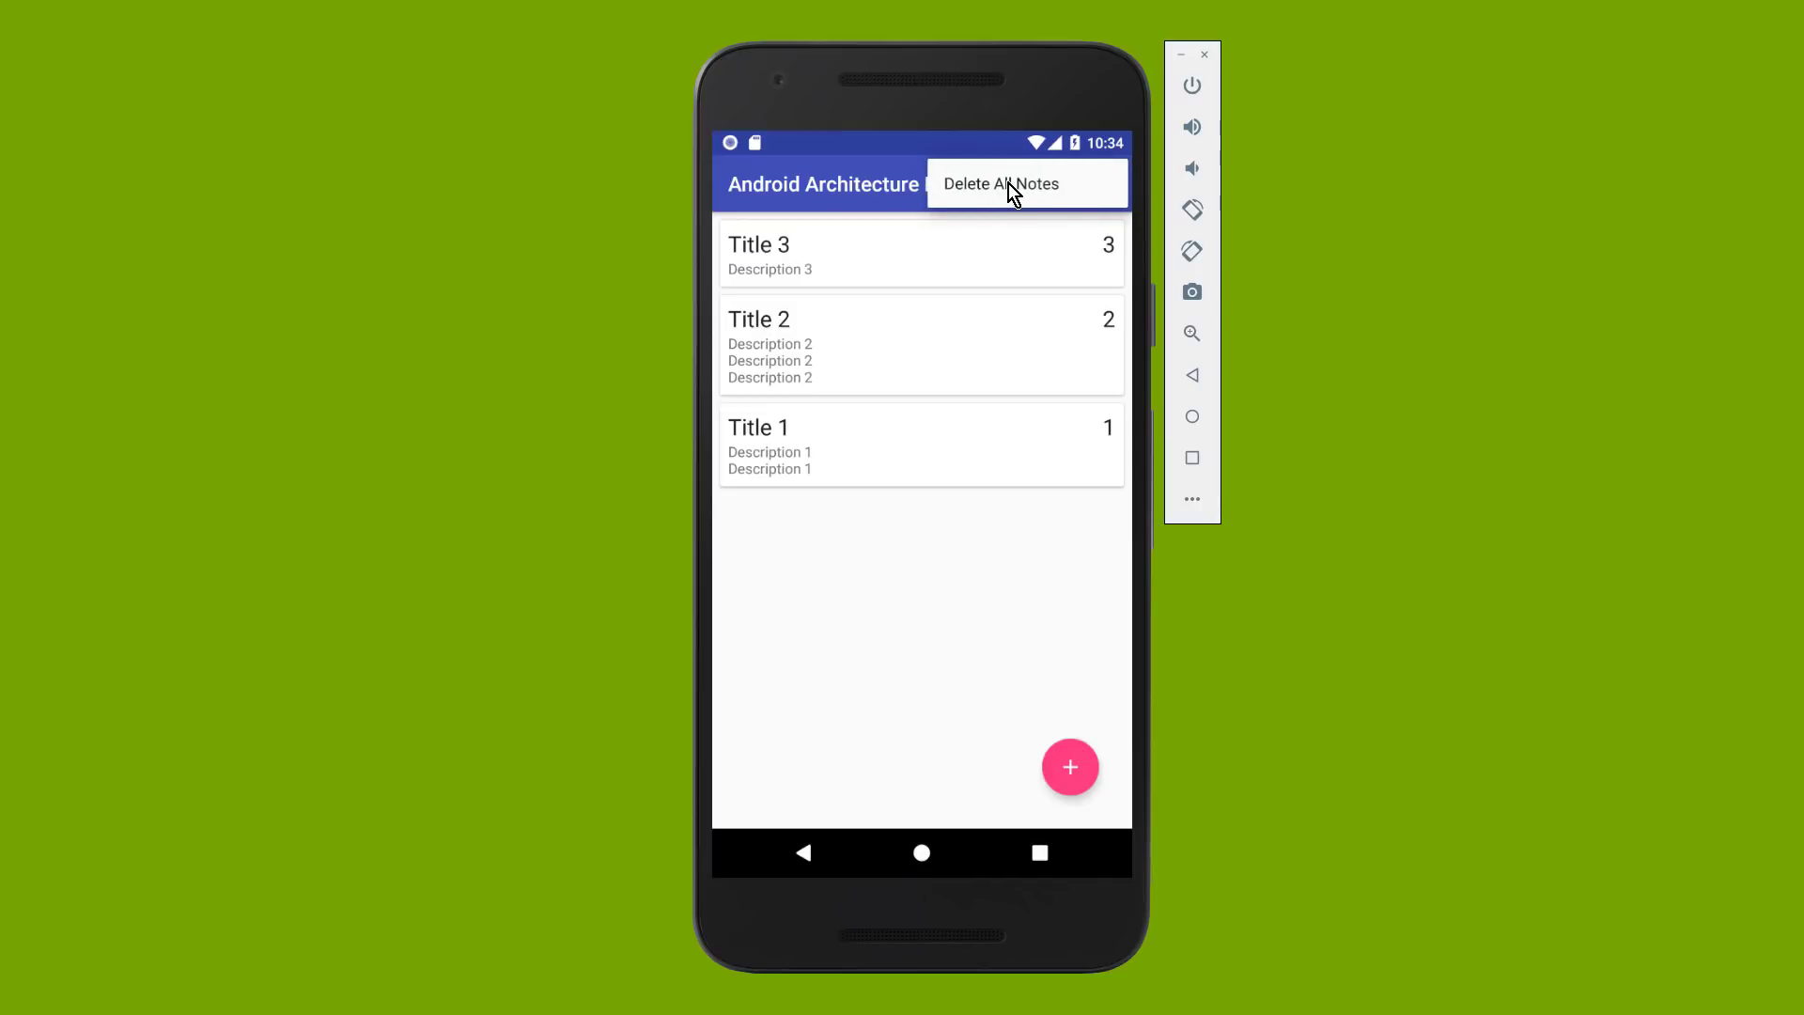
{"action": "left_click", "coordinate": [1000, 185]}
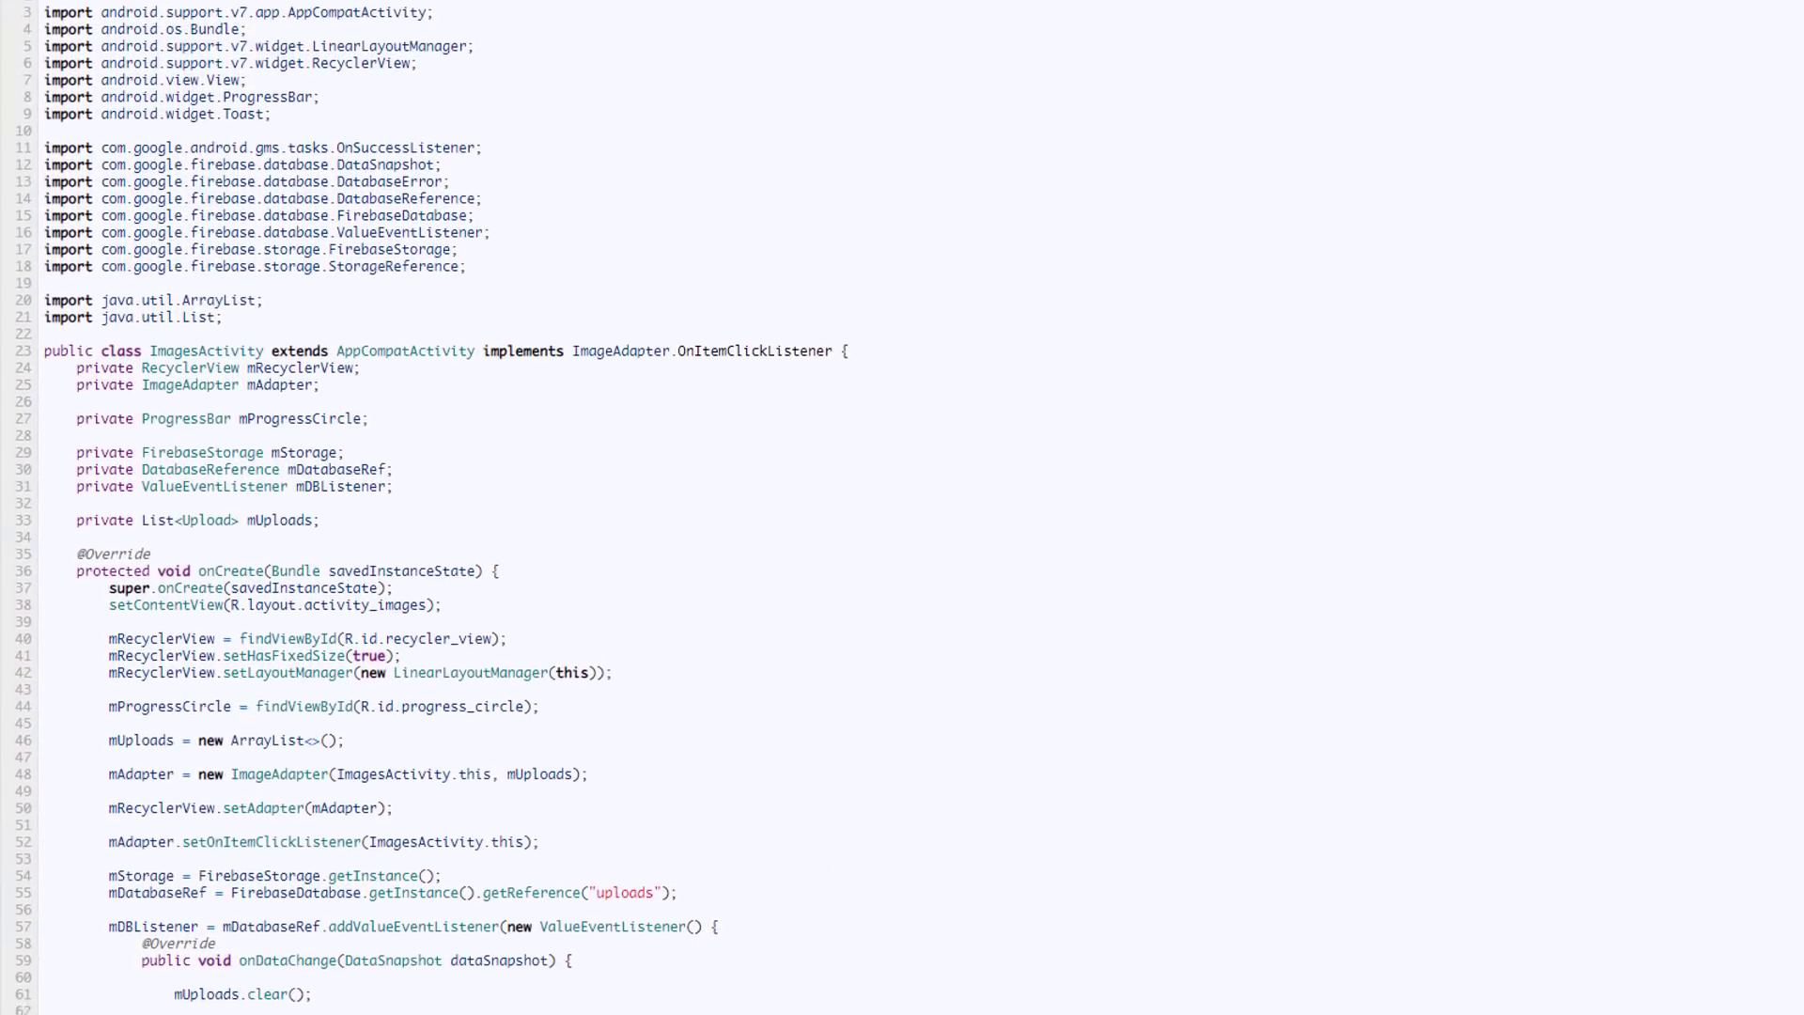
{"action": "scroll", "scroll_direction": "down", "scroll_amount": 3}
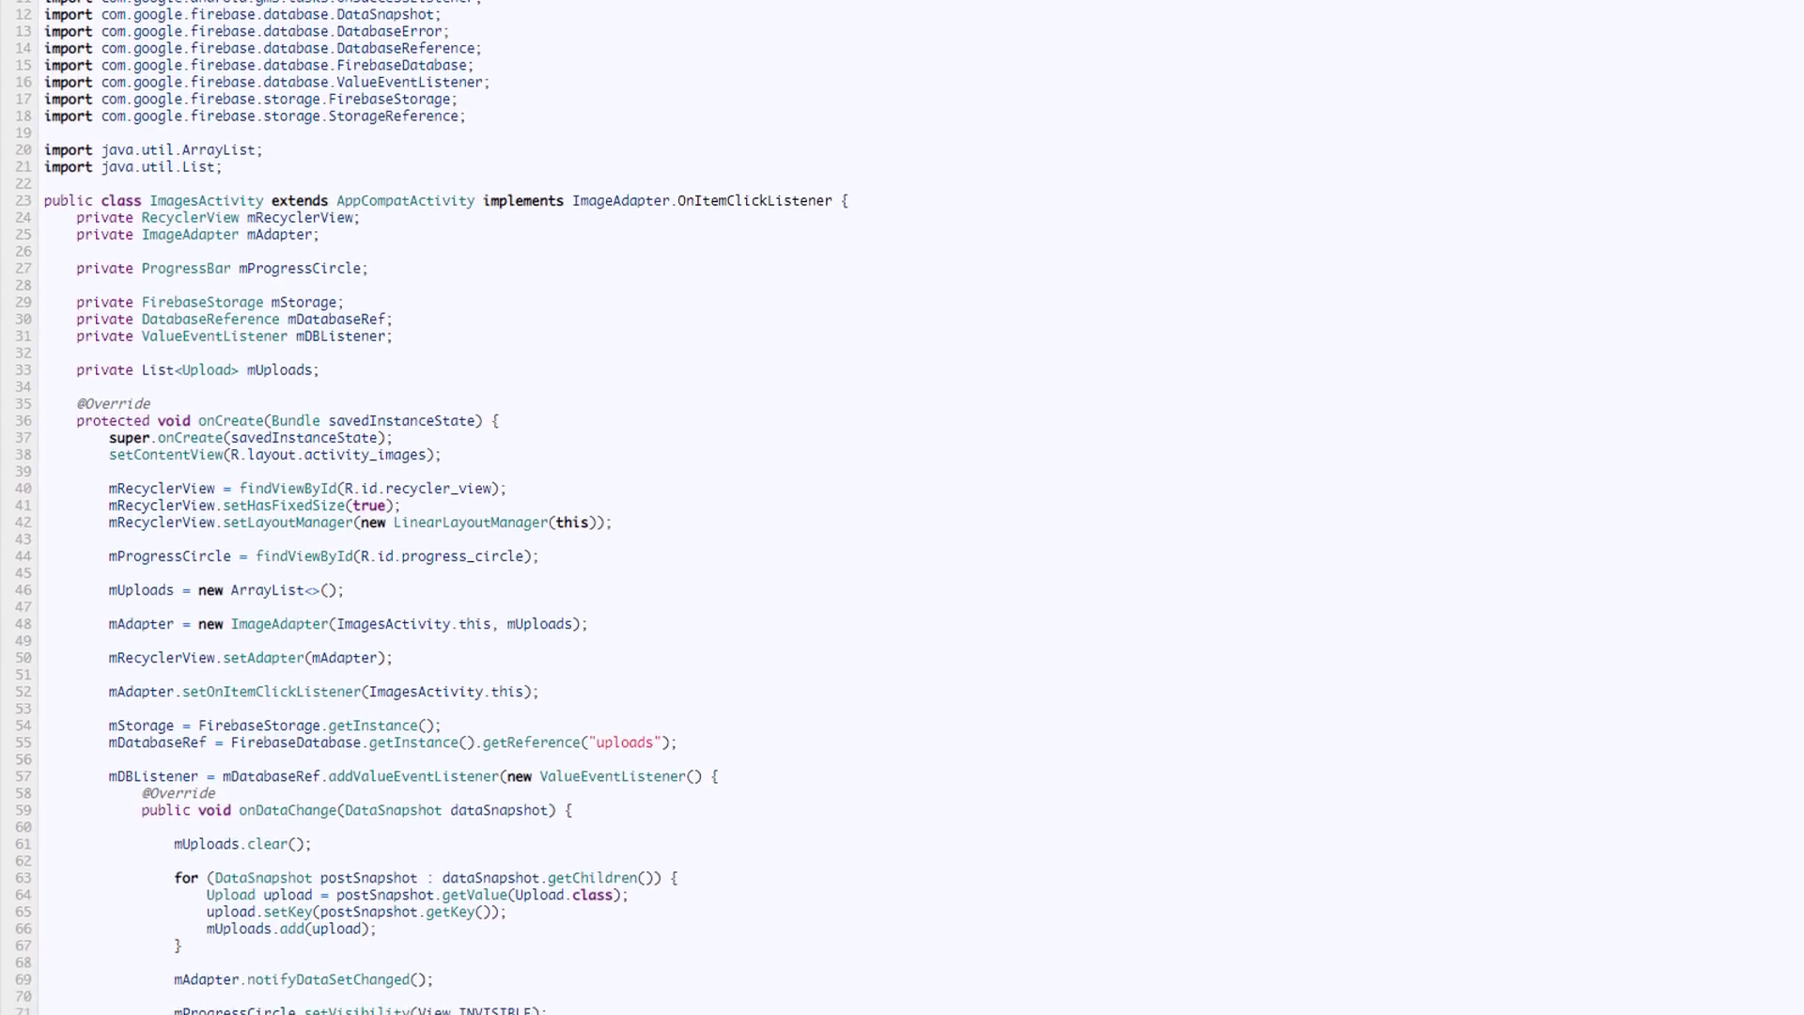
{"action": "scroll", "scroll_direction": "down", "scroll_amount": 3}
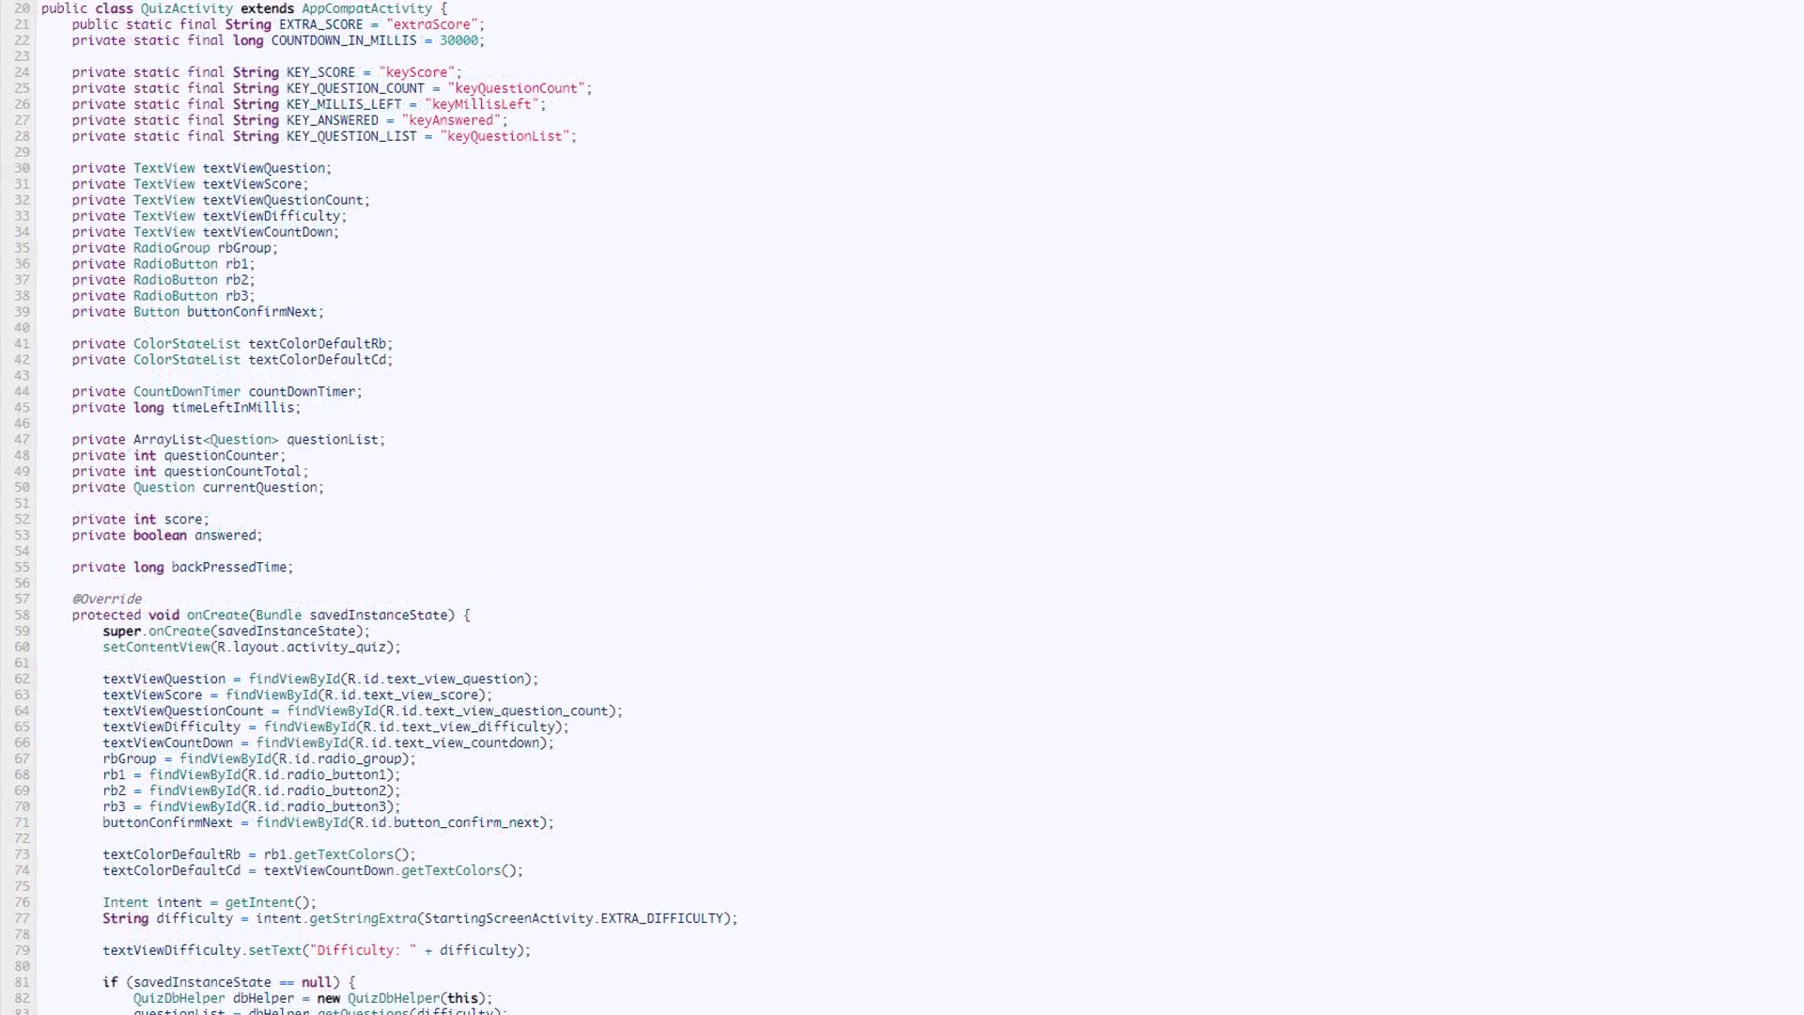
{"action": "scroll", "scroll_direction": "down", "scroll_amount": 3}
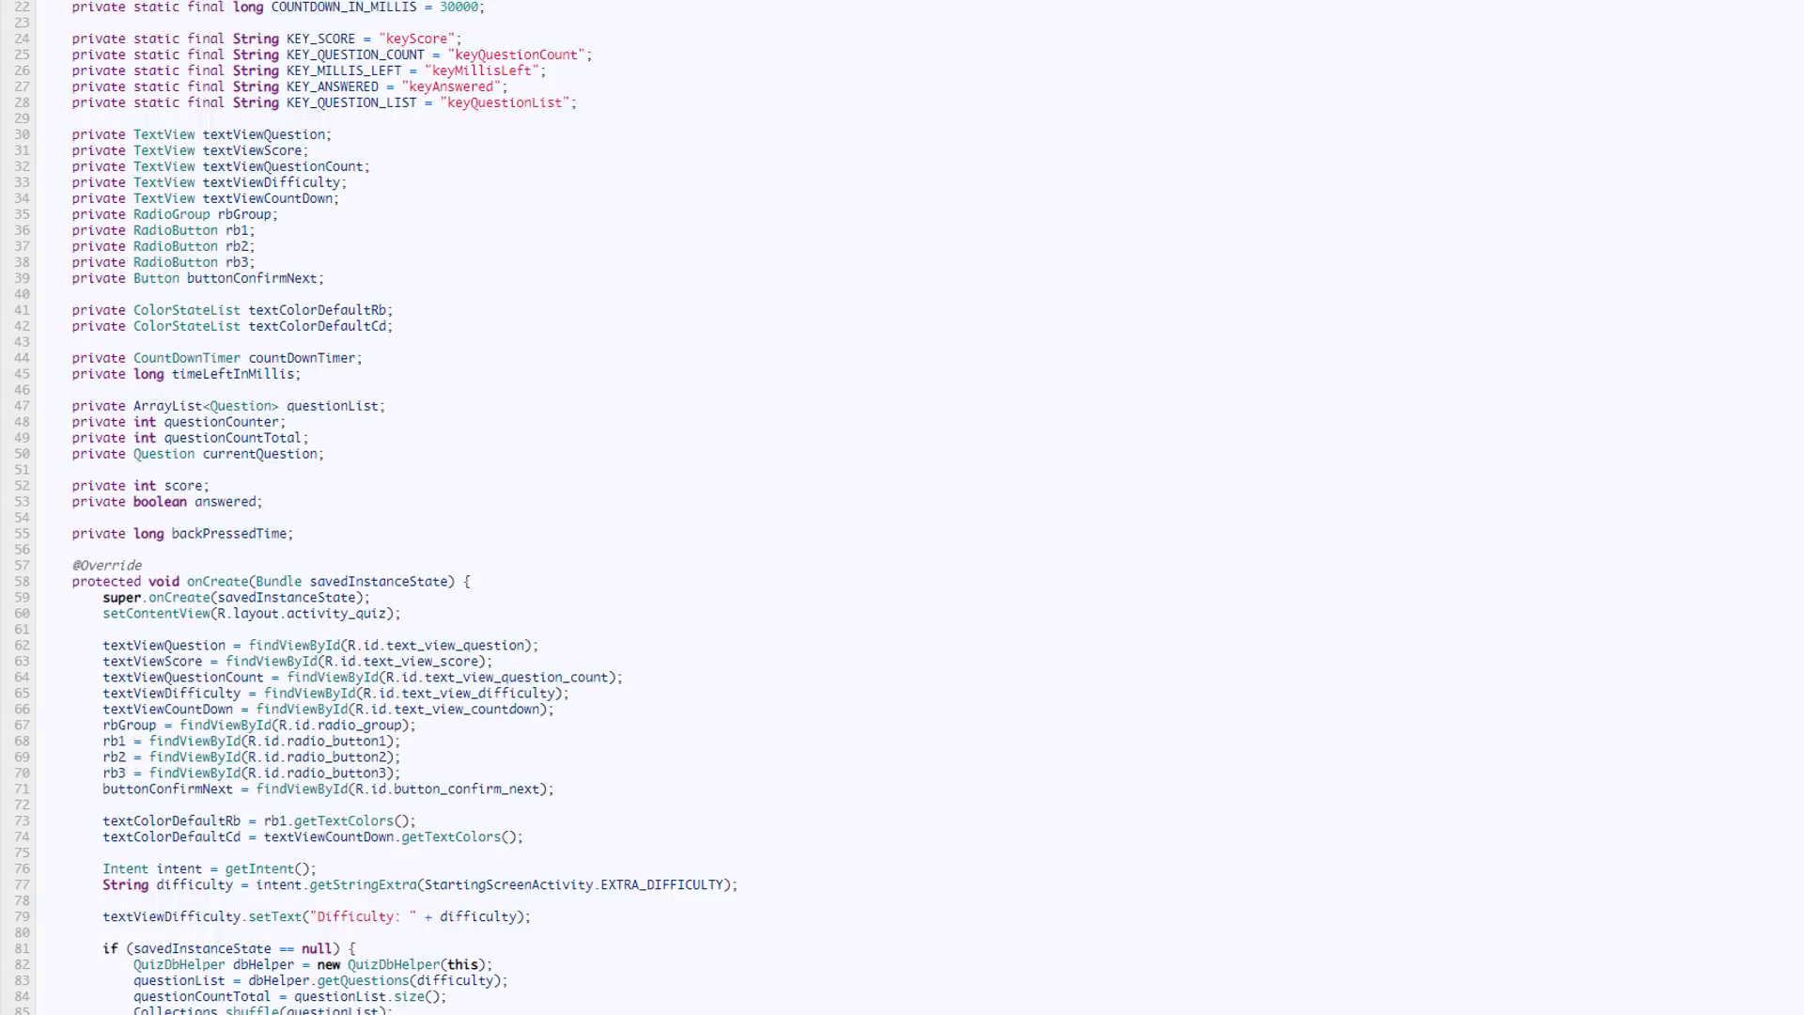
{"action": "scroll", "scroll_direction": "down", "scroll_amount": 3}
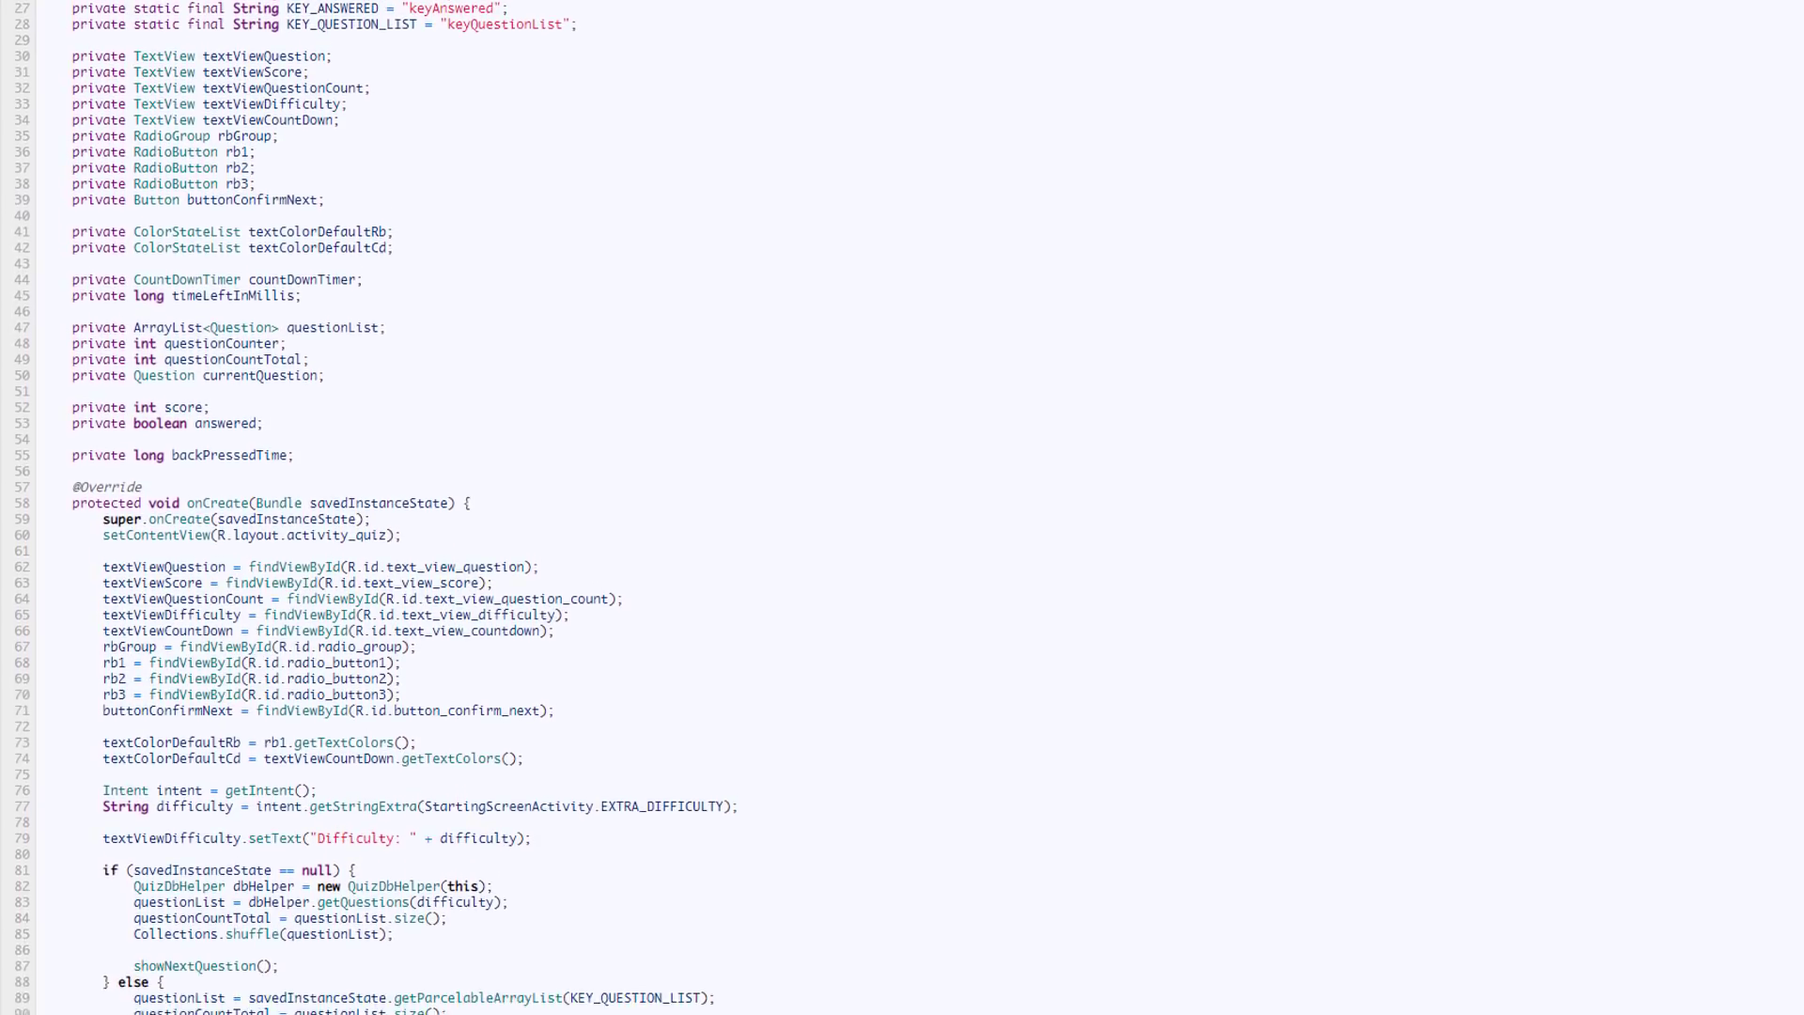
{"action": "scroll", "scroll_direction": "down", "scroll_amount": 3}
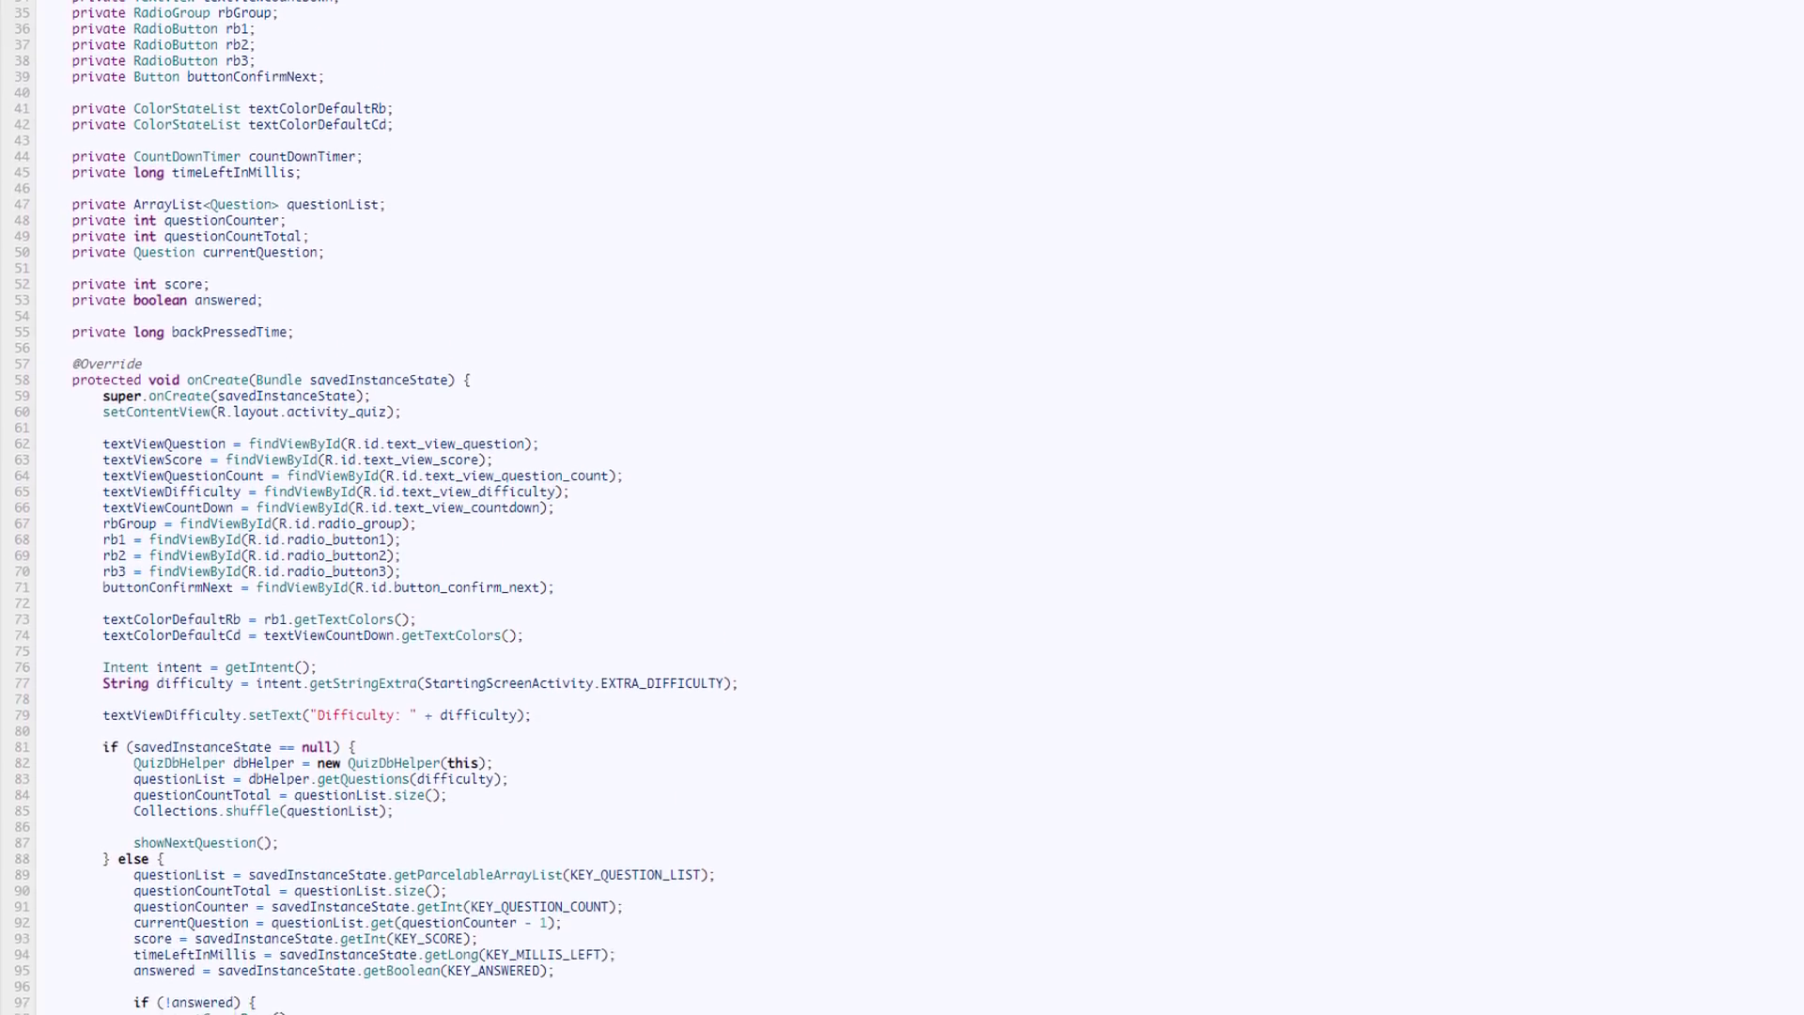
{"action": "scroll", "scroll_direction": "down", "scroll_amount": 3}
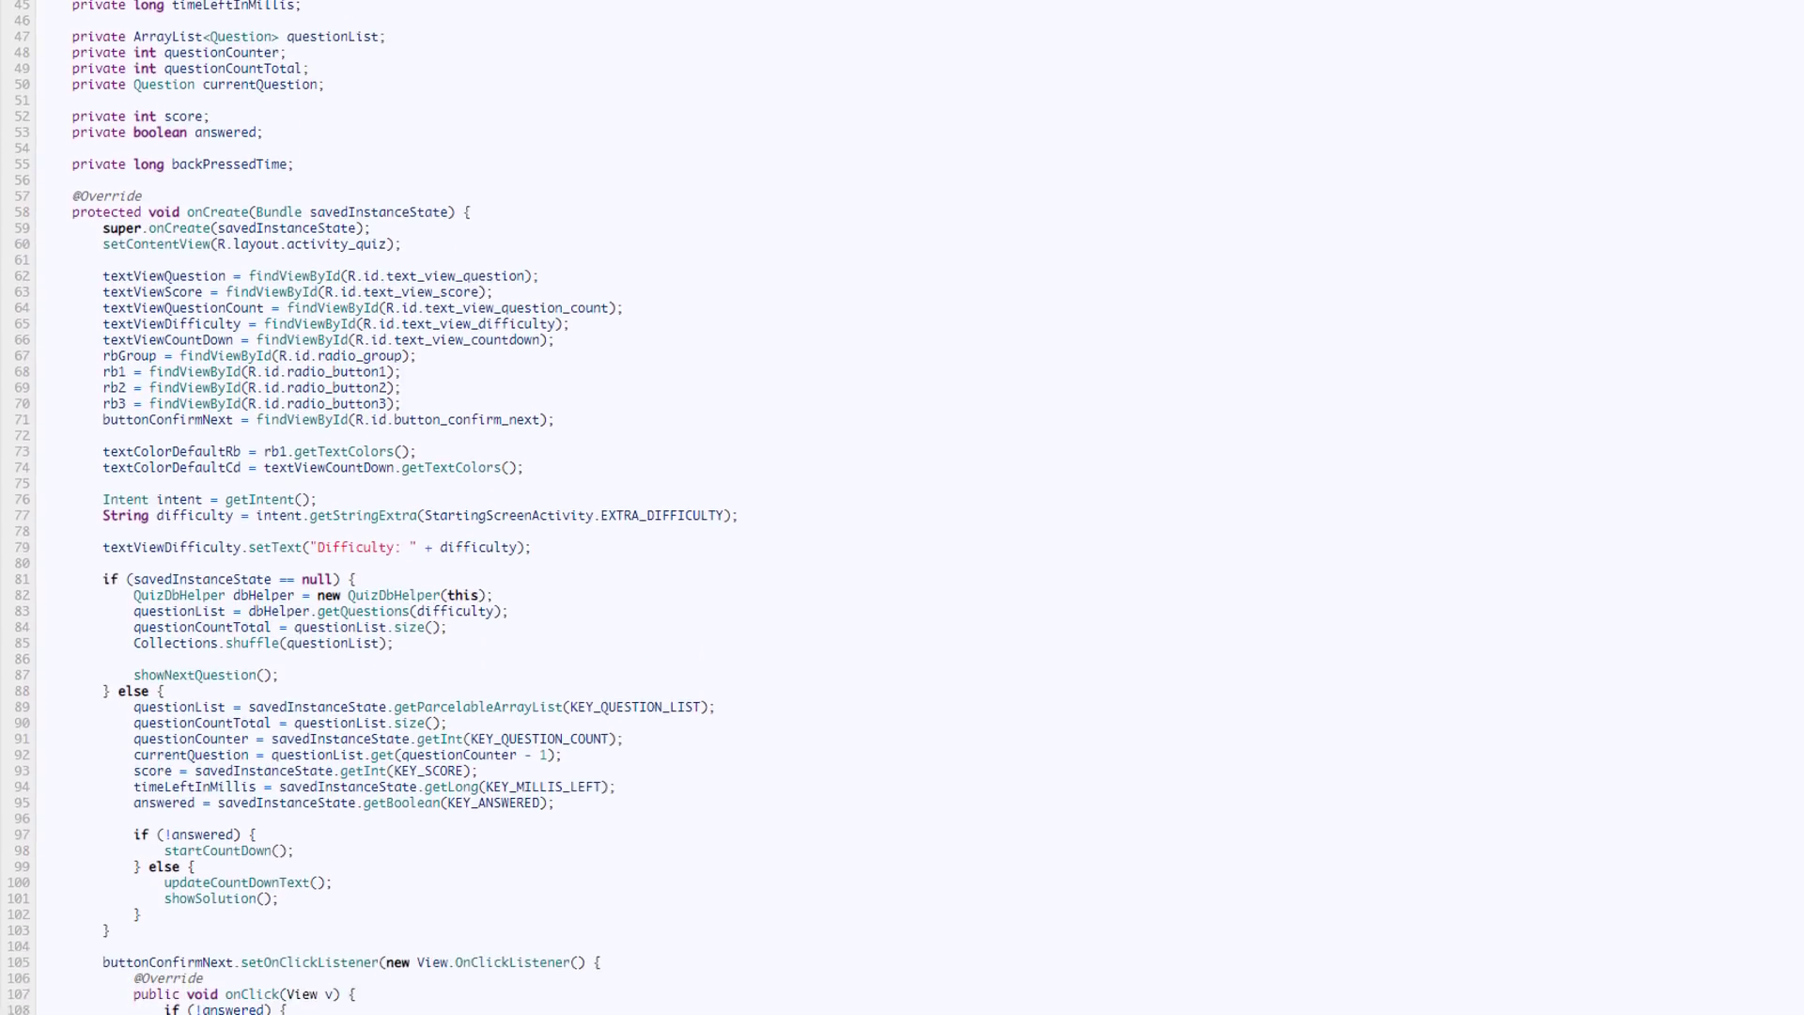
{"action": "scroll", "scroll_direction": "down", "scroll_amount": 3}
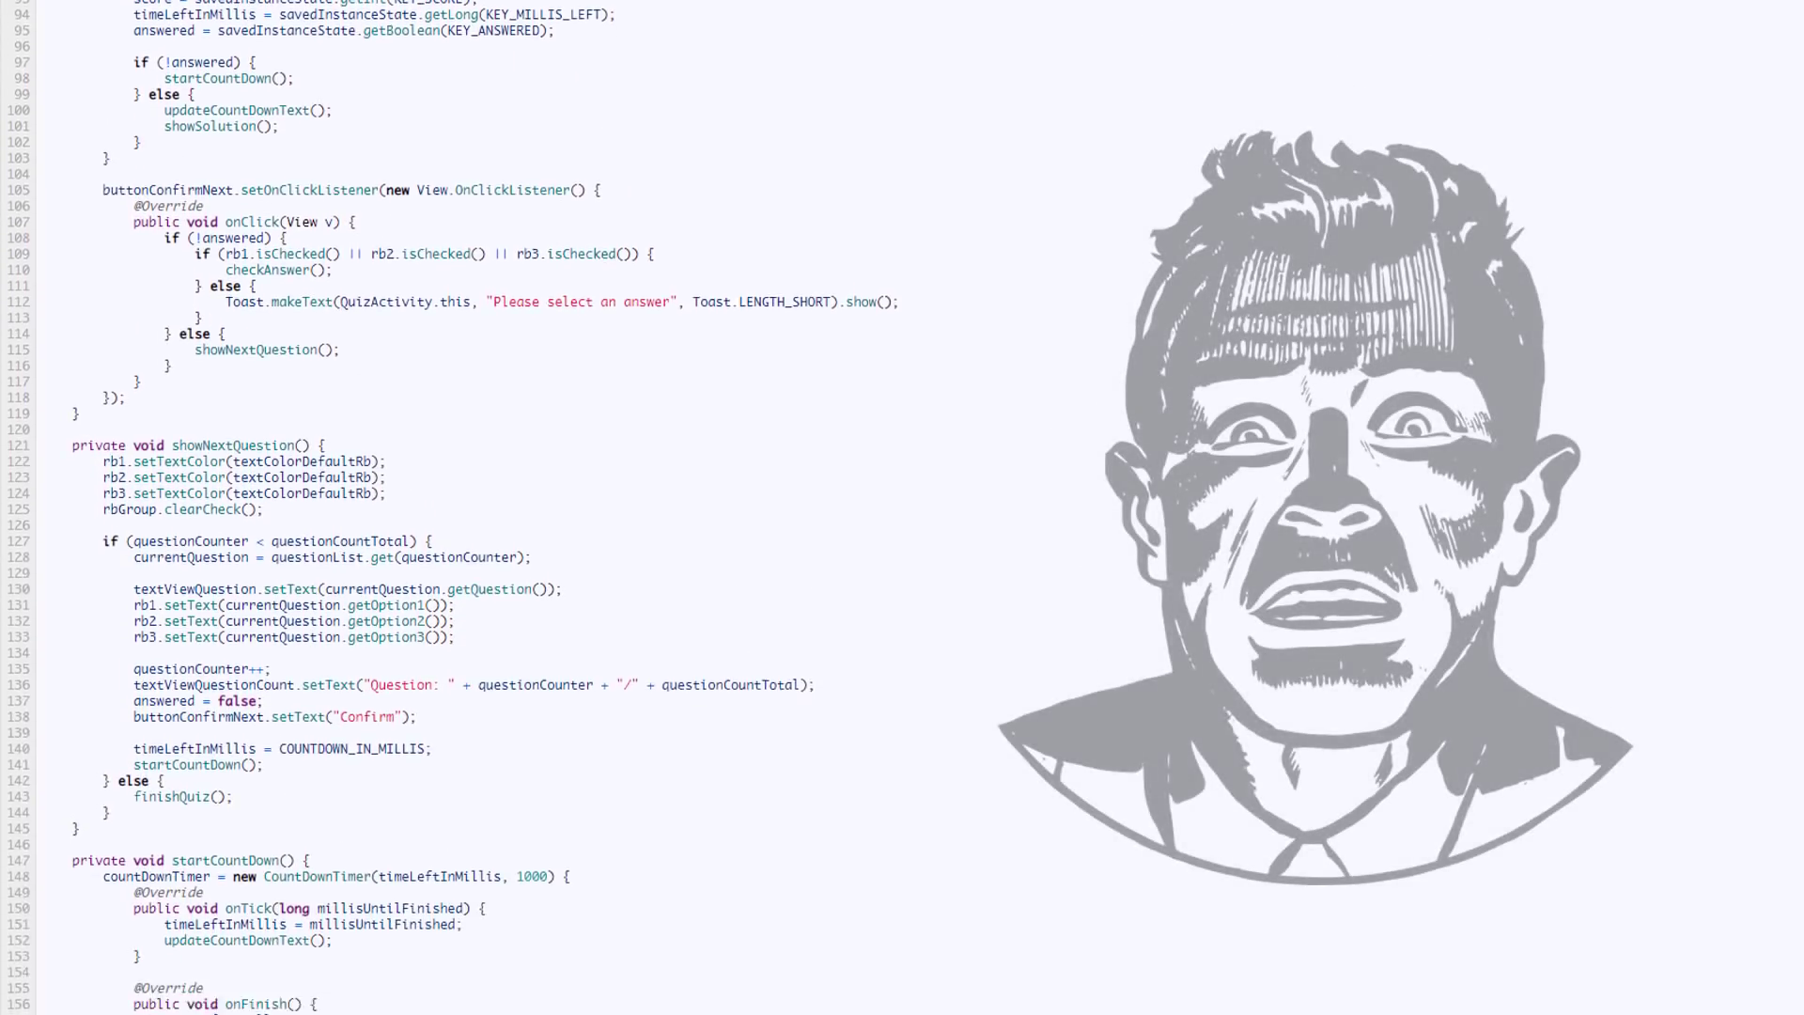
{"action": "scroll", "scroll_direction": "down", "scroll_amount": 3}
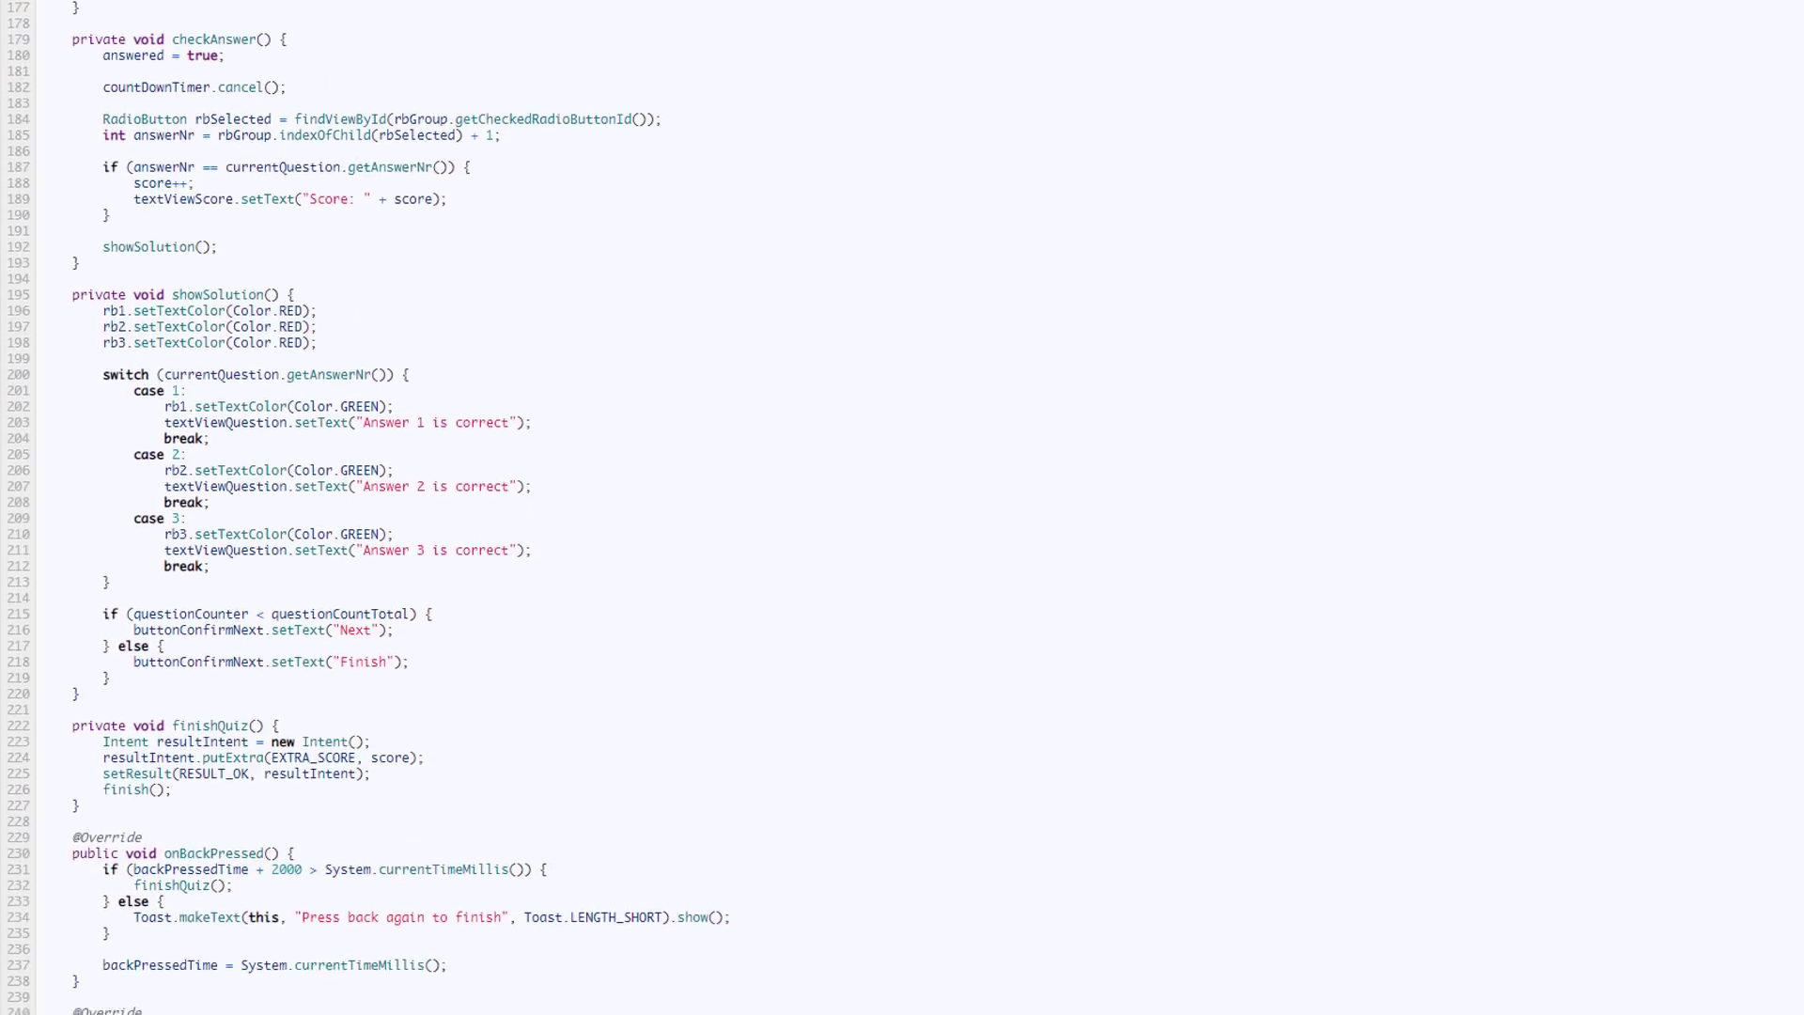
{"action": "scroll", "scroll_direction": "down", "scroll_amount": 3}
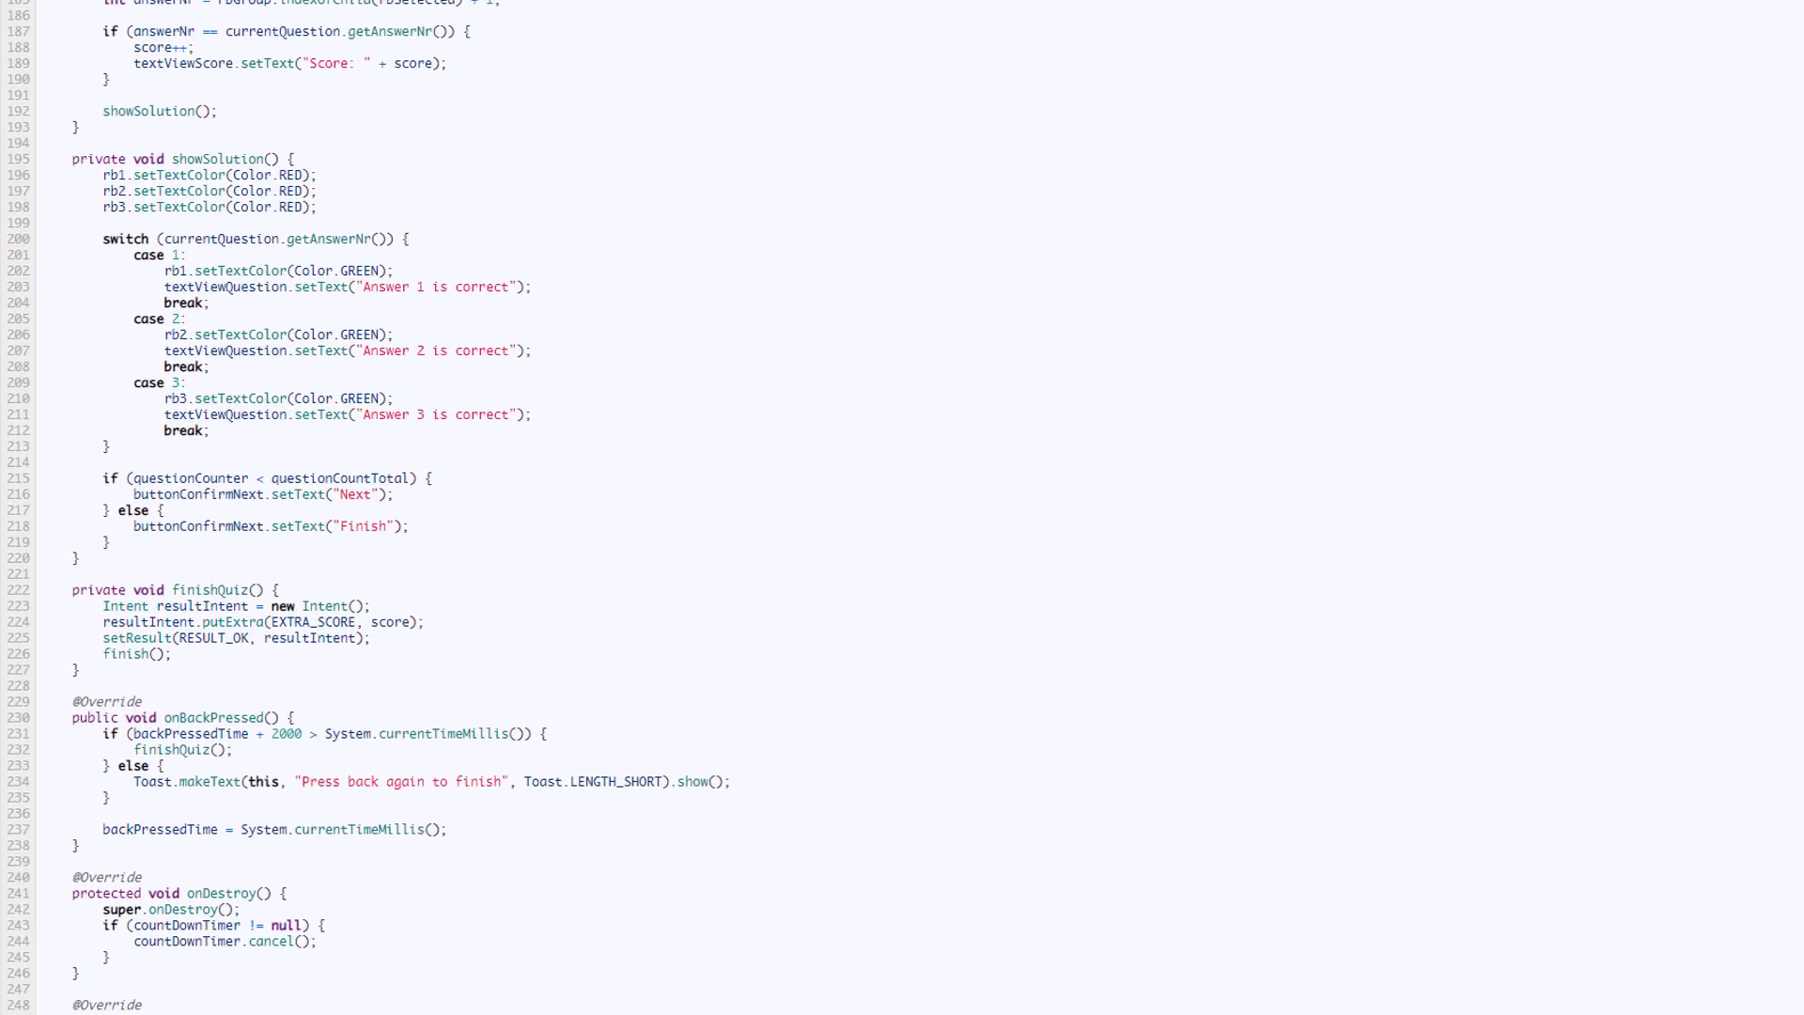
{"action": "scroll", "scroll_direction": "down", "scroll_amount": 3}
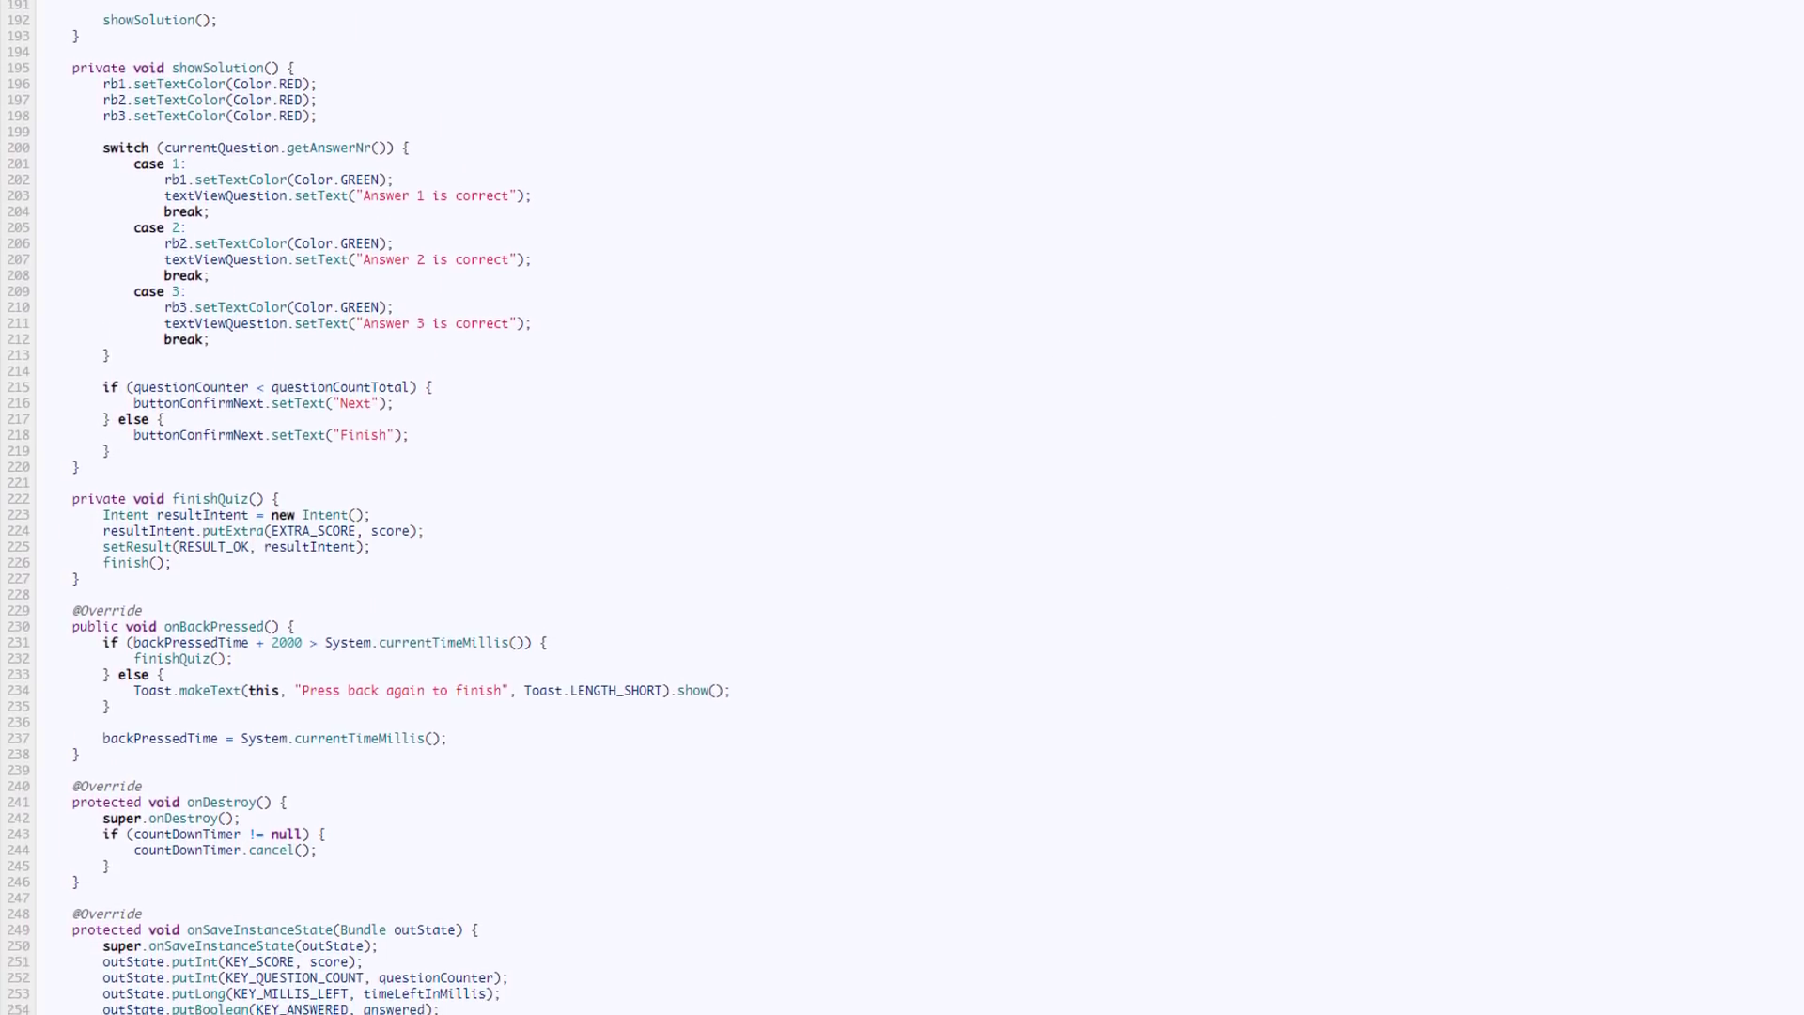
{"action": "scroll", "scroll_direction": "down", "scroll_amount": 3}
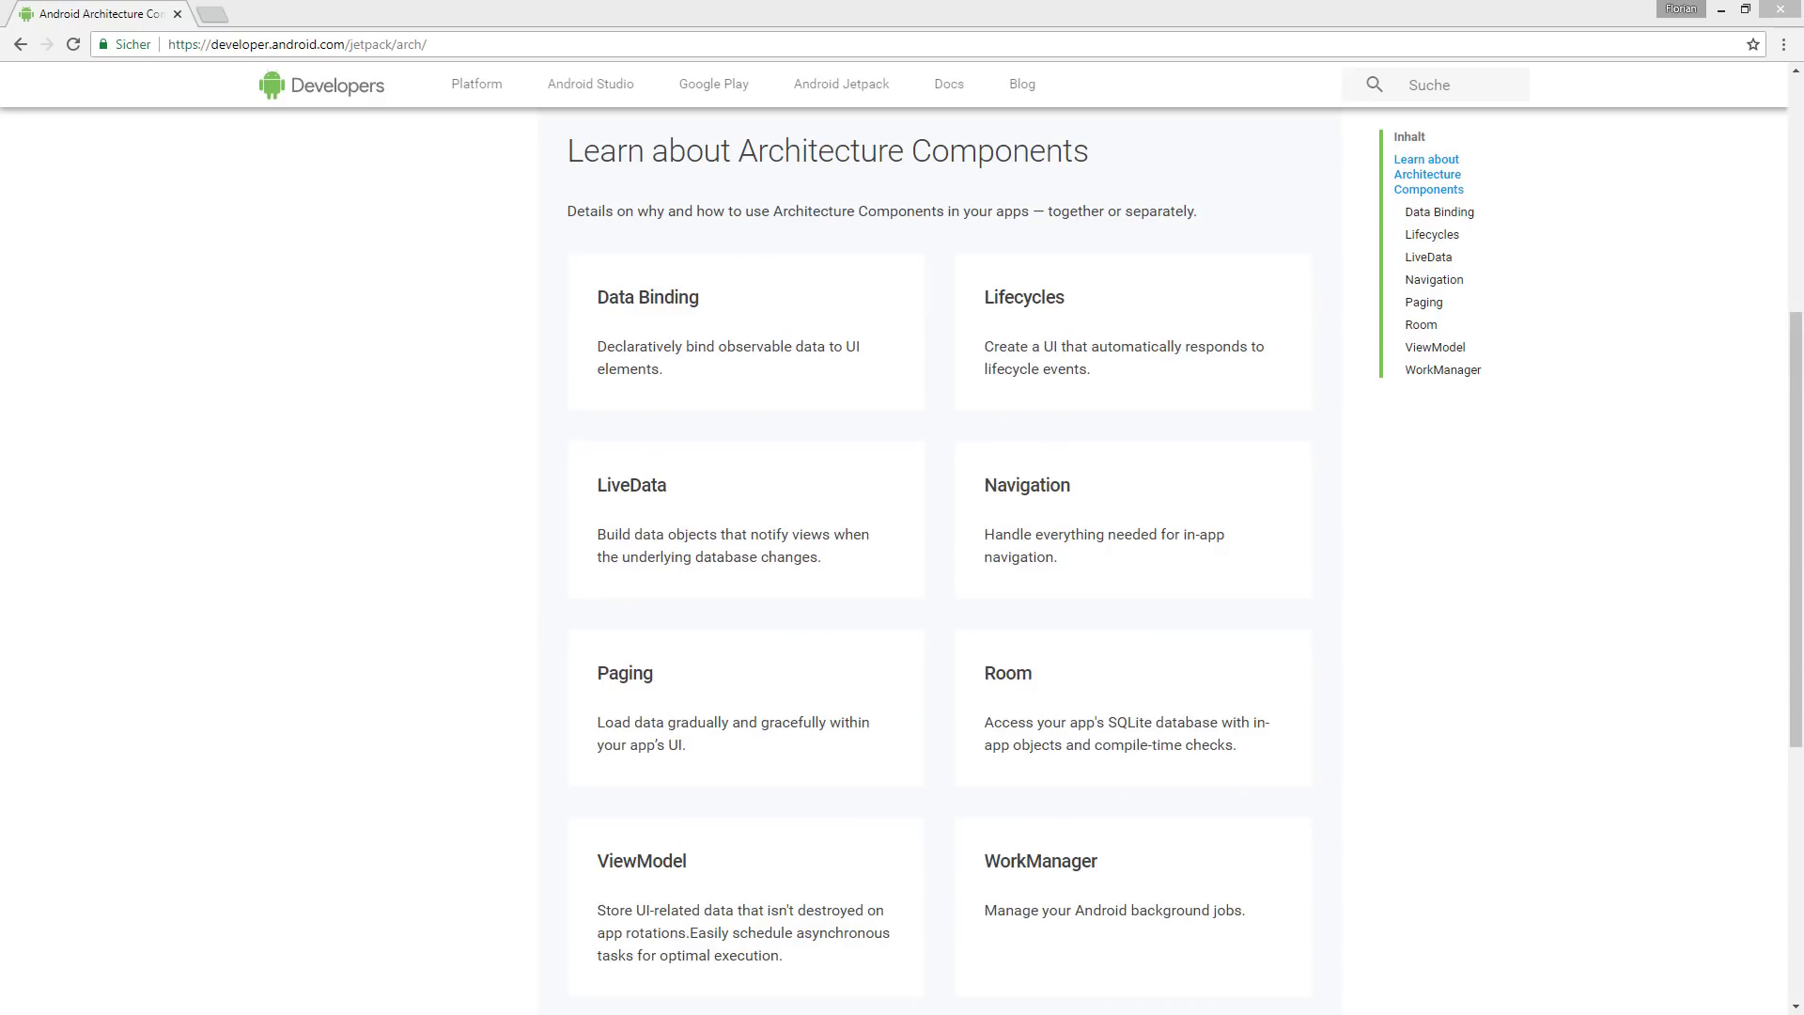
{"action": "mouse_move", "coordinate": [4, 610]}
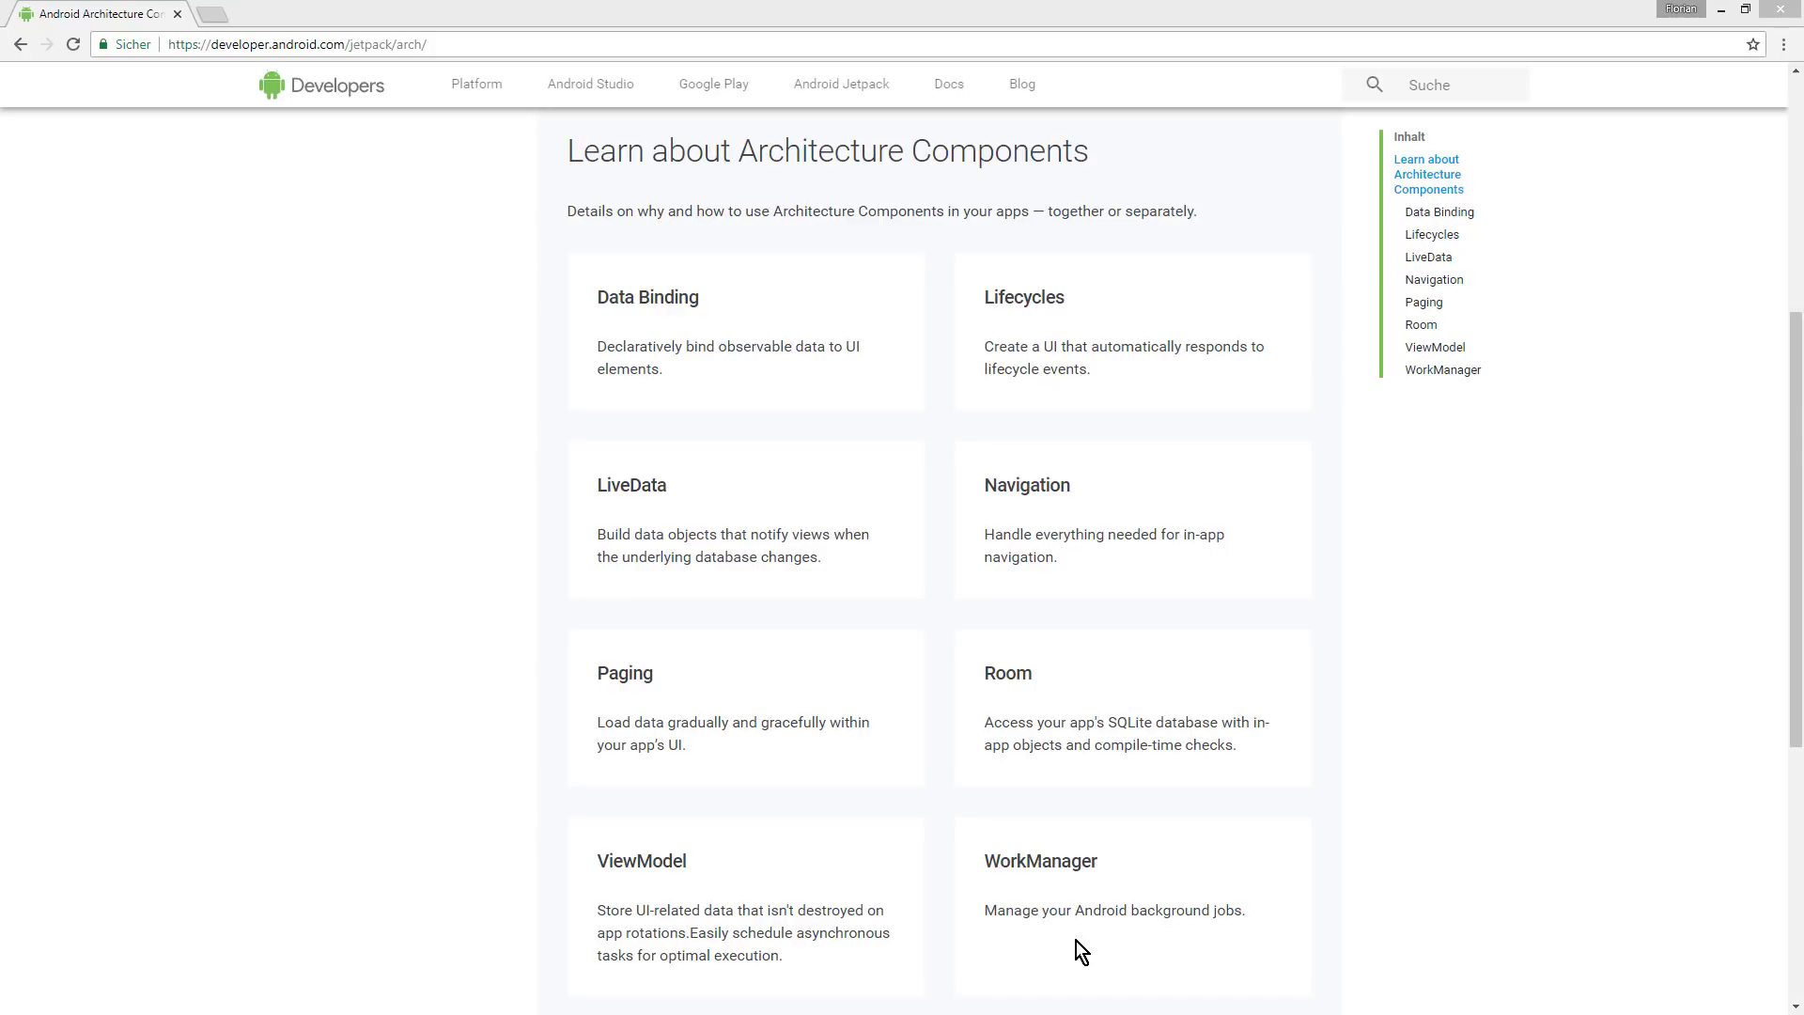
{"action": "mouse_move", "coordinate": [1057, 919]}
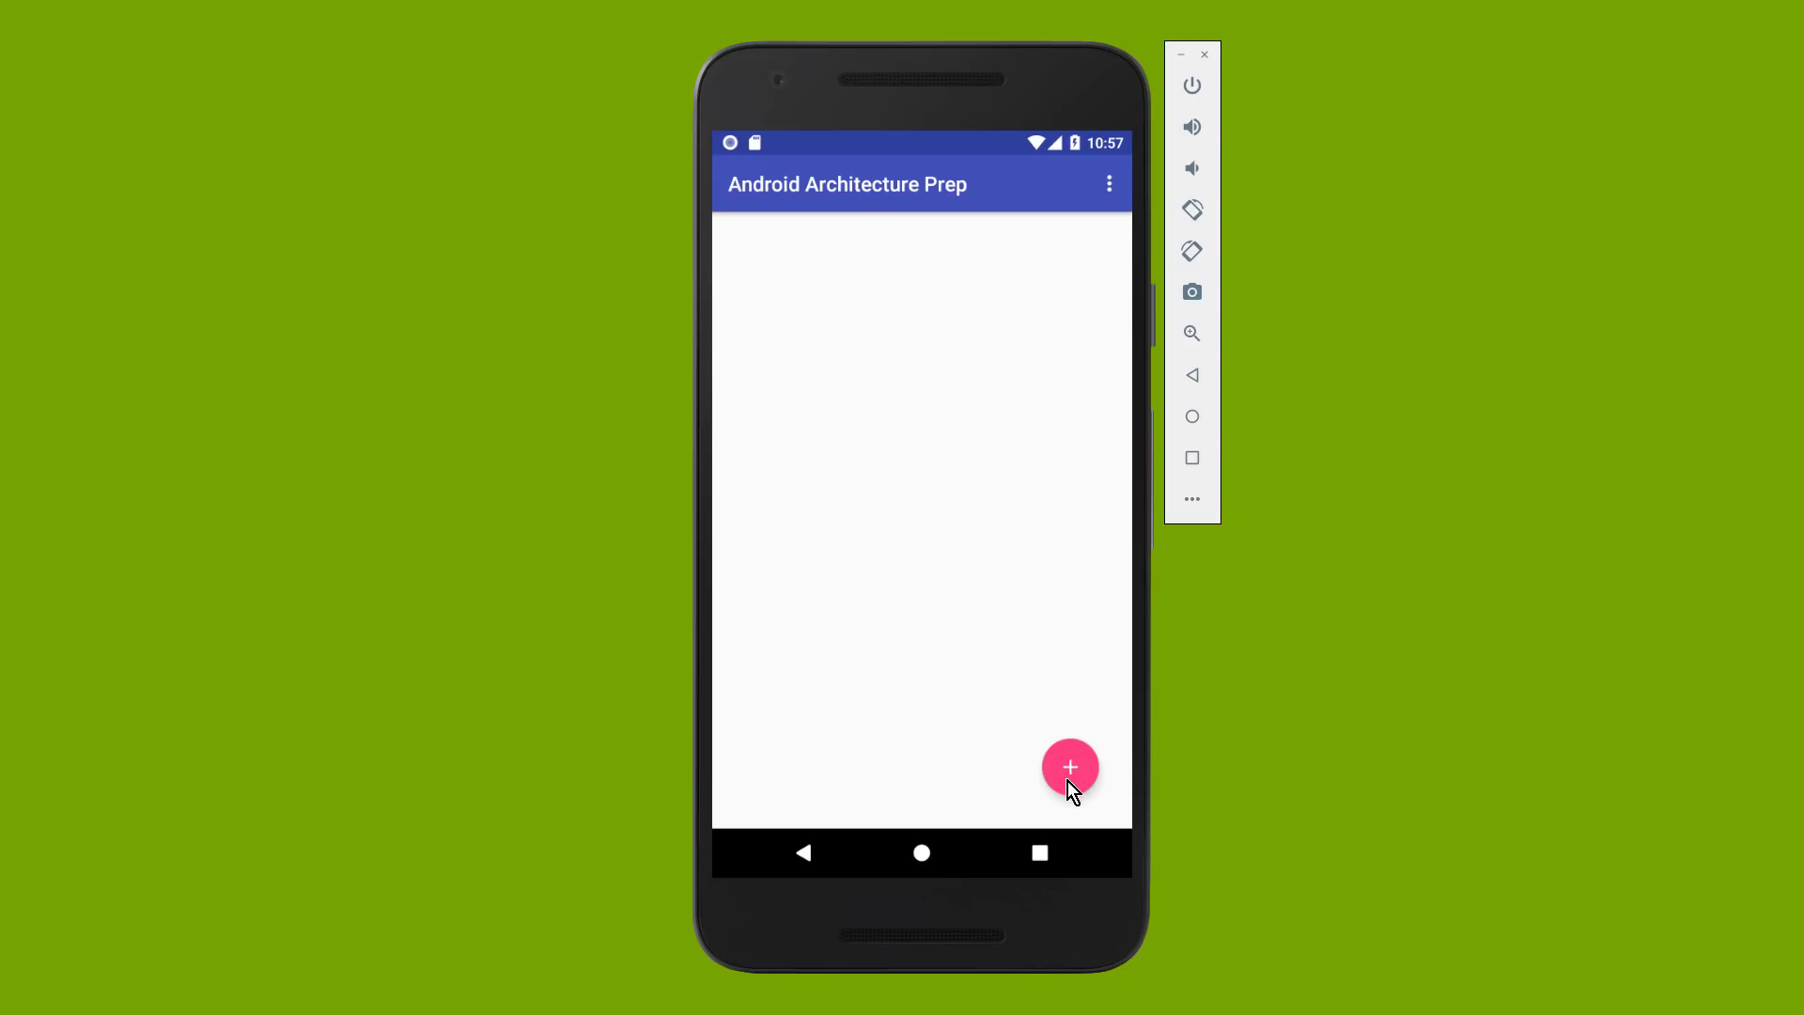
- Save the qwe note, then edit it to qwe123 with priority 10 and save
{"action": "left_click", "coordinate": [1069, 767]}
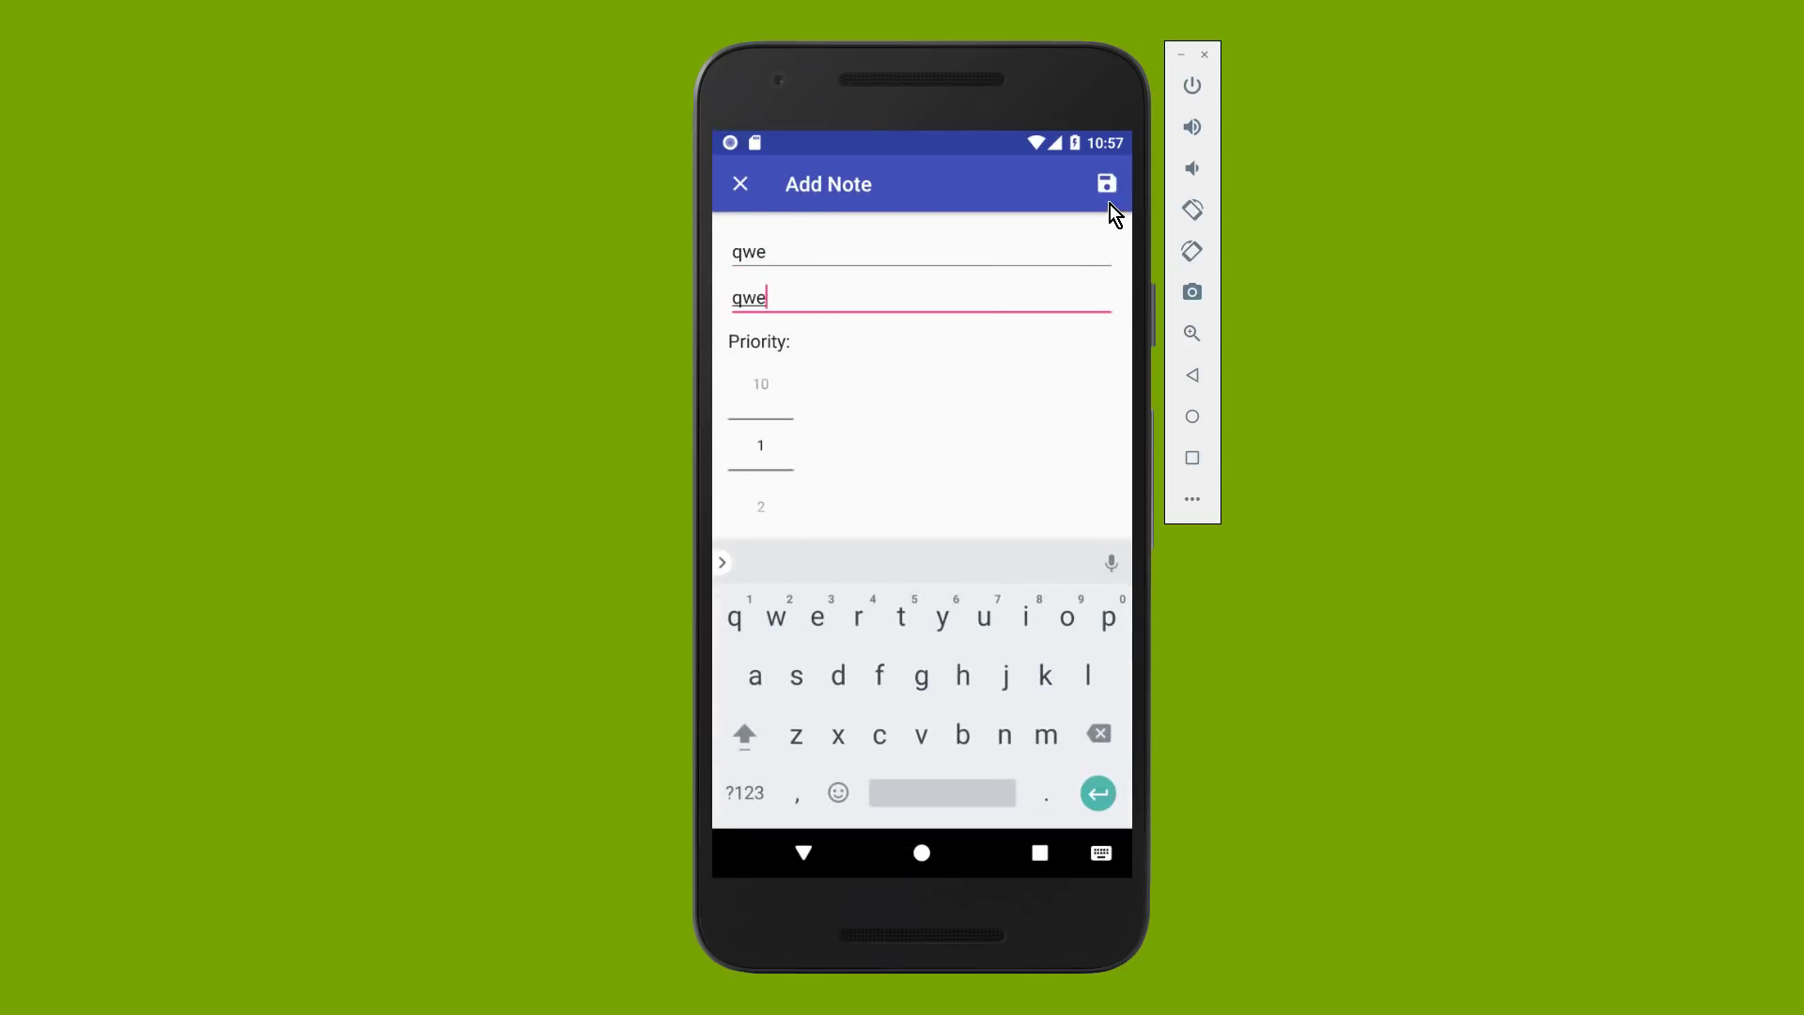
{"action": "left_click", "coordinate": [1105, 184]}
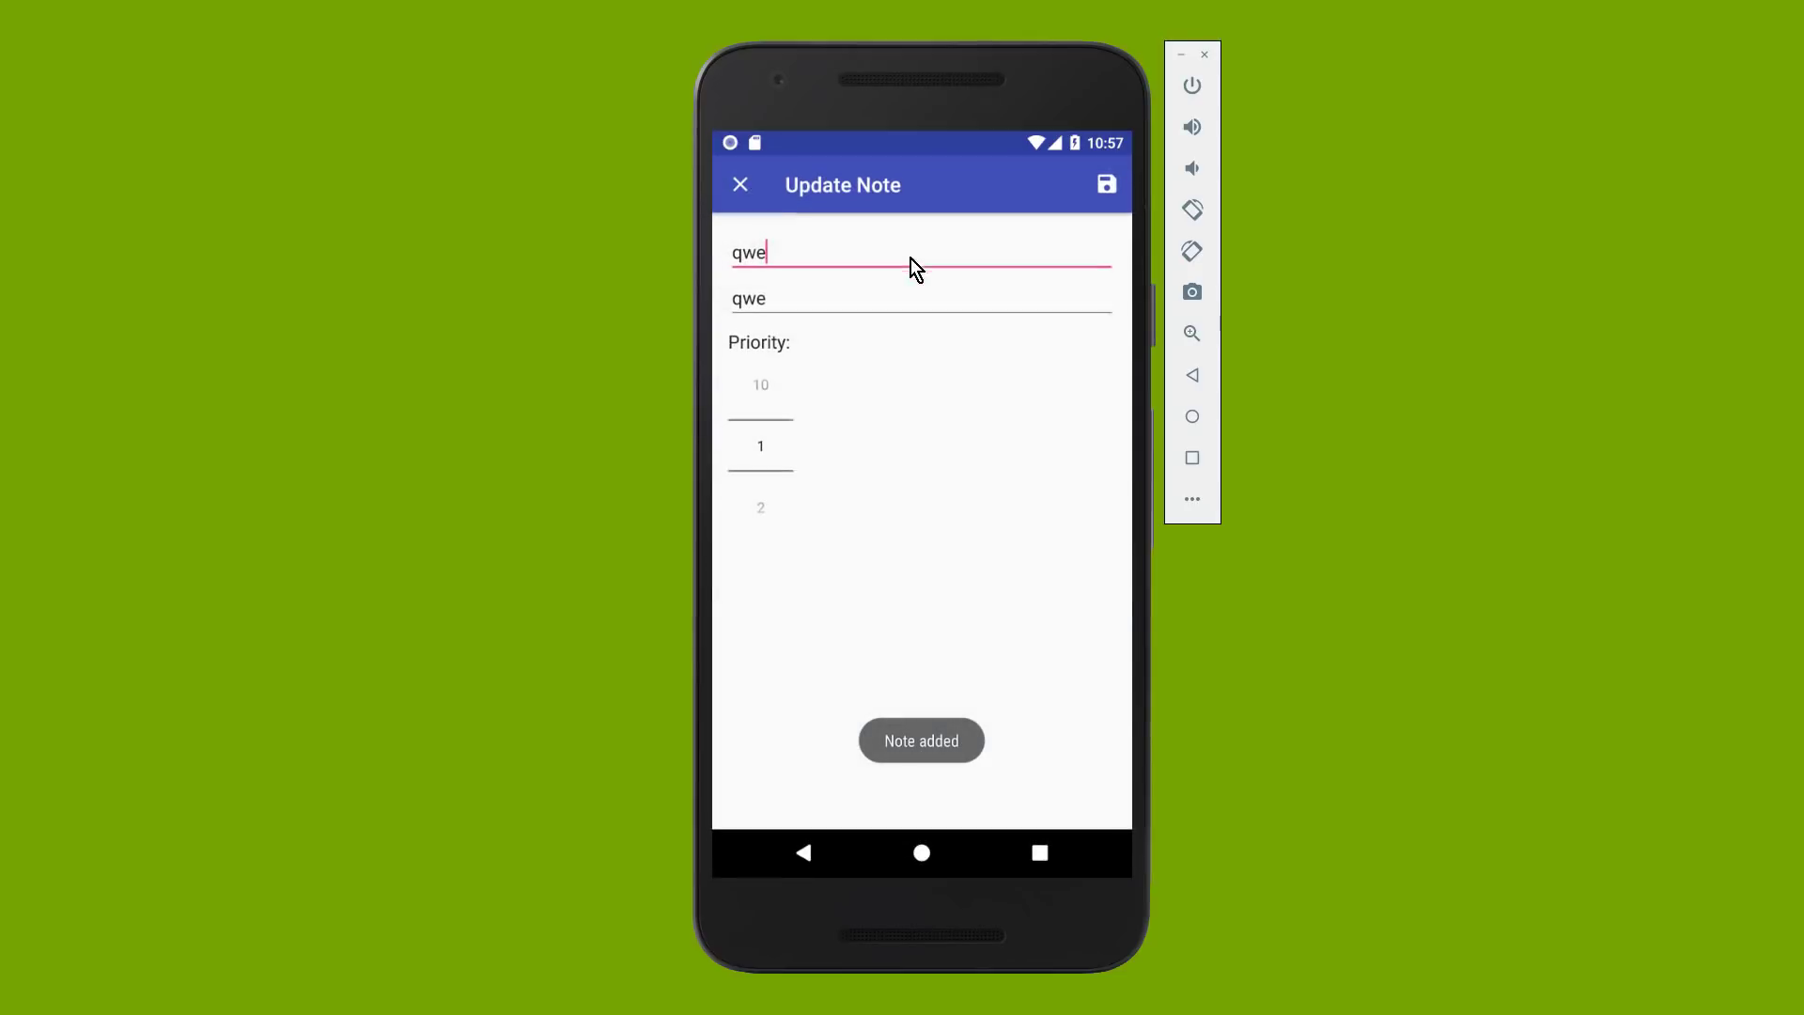
{"action": "type", "text": "123"}
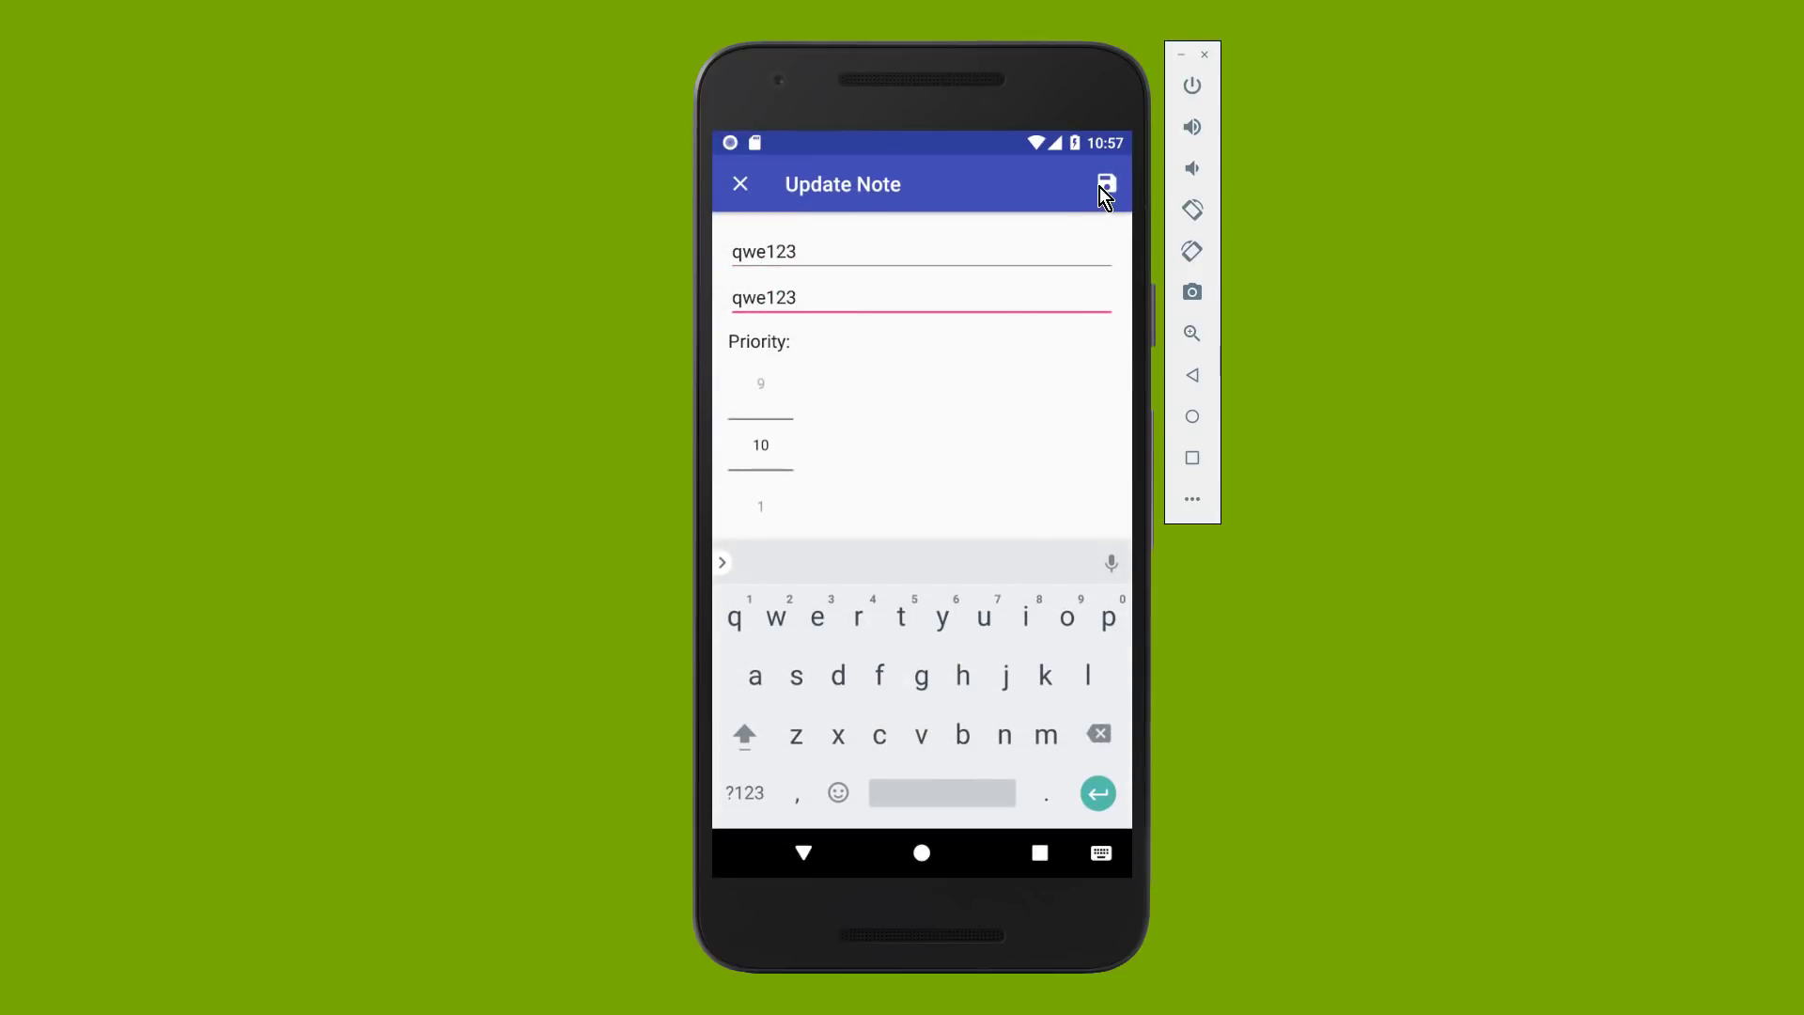
{"action": "left_click", "coordinate": [1105, 184]}
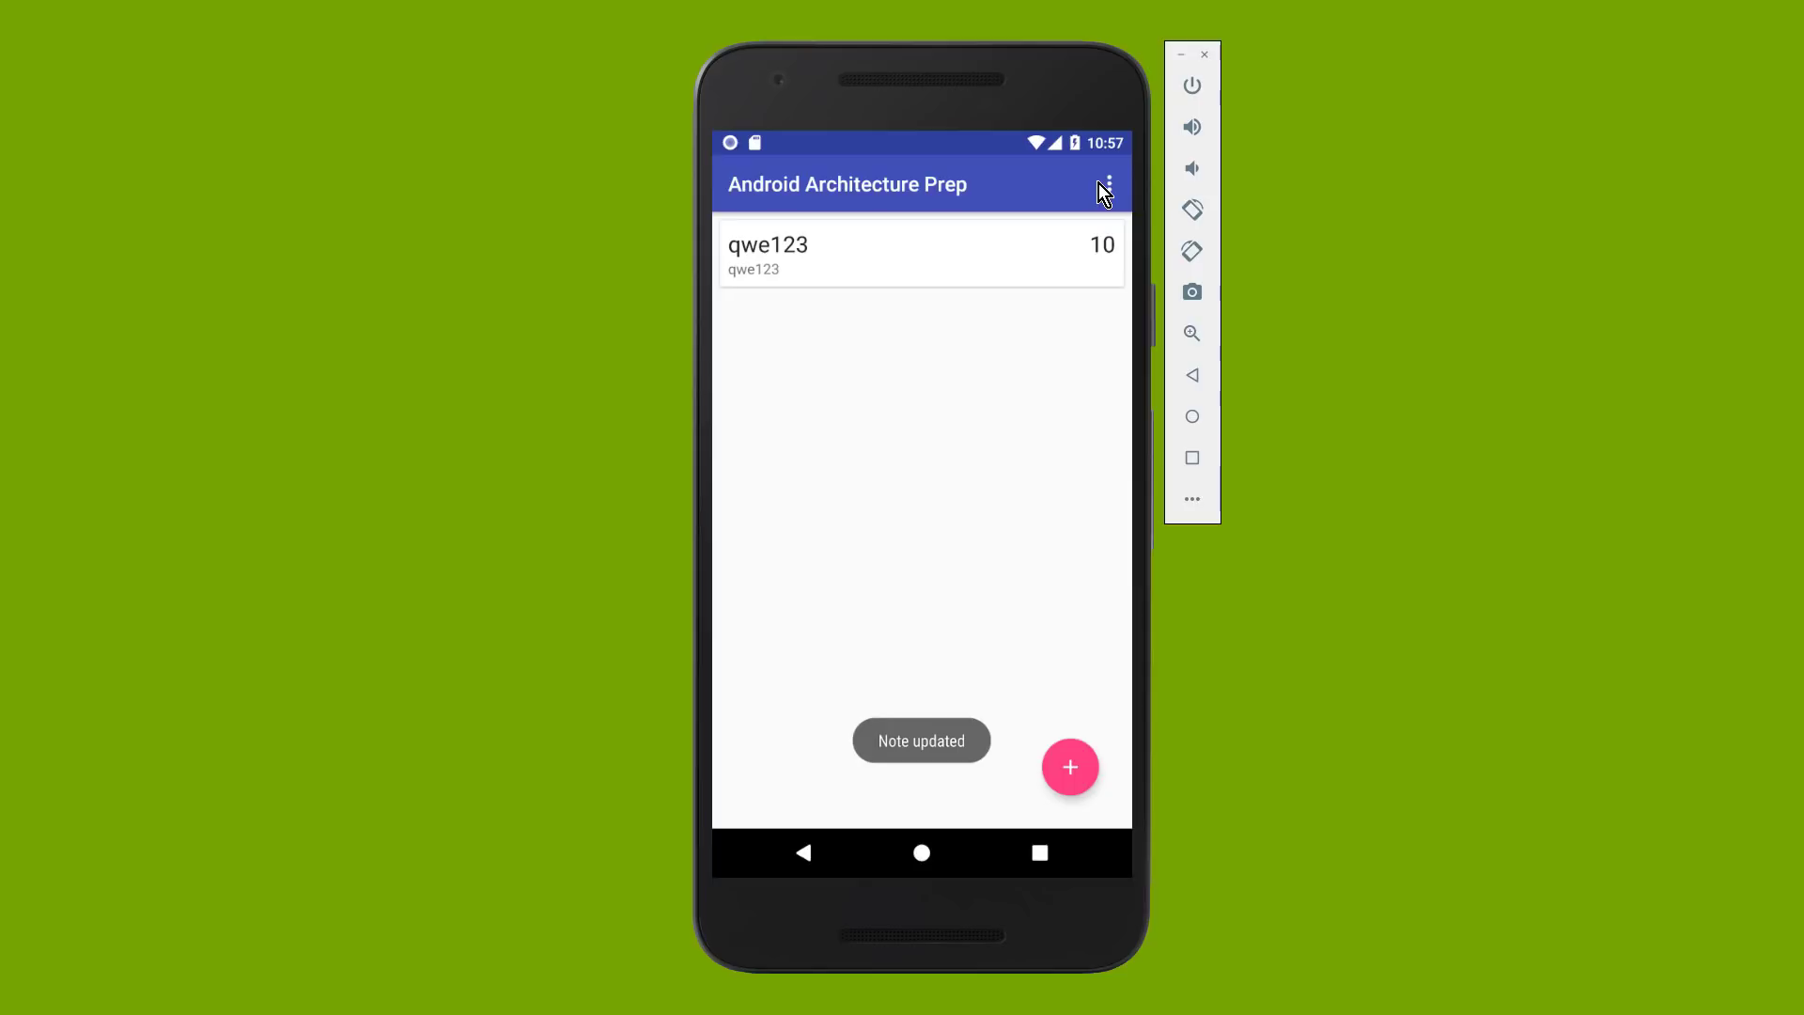
{"action": "mouse_move", "coordinate": [997, 485]}
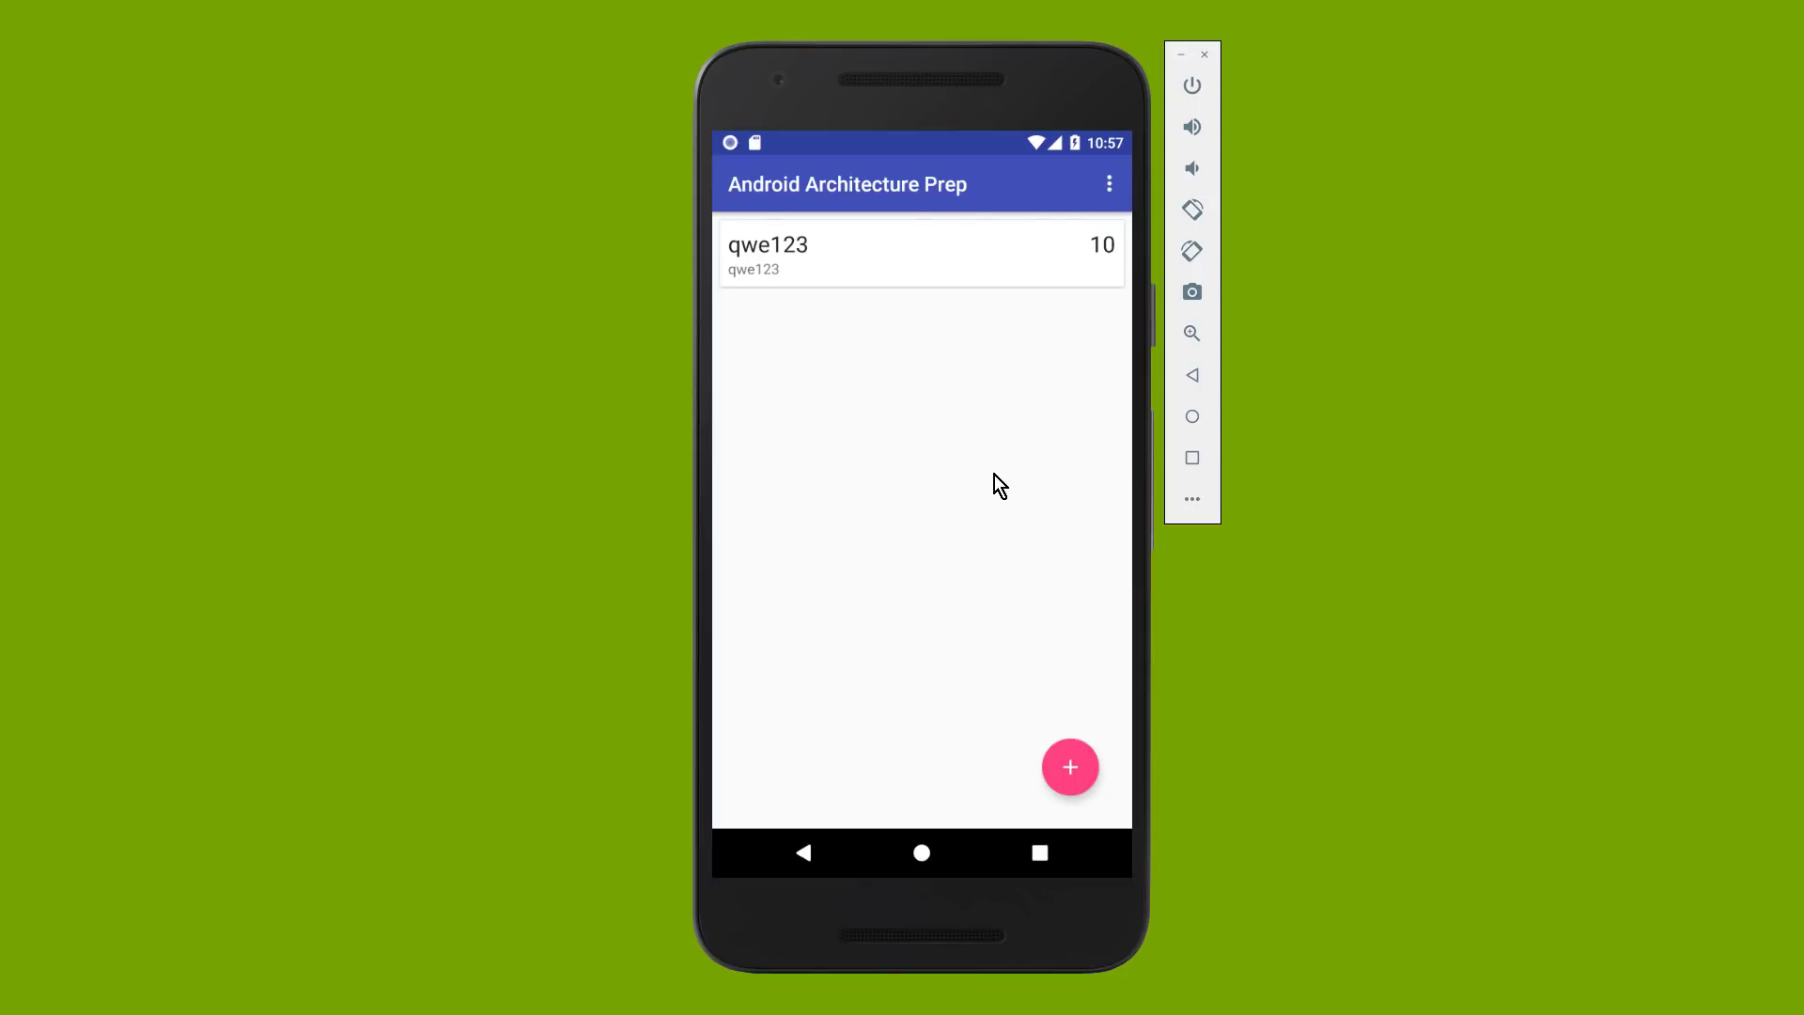